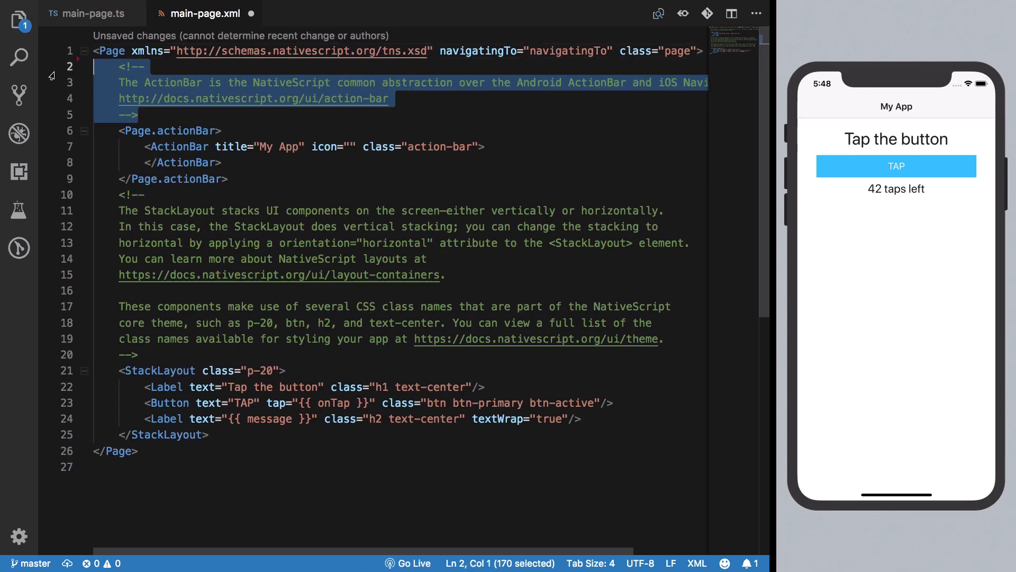
- Delete the ActionBar comment, StackLayout comment and sample tap-counter layout from main-page.xml
key("Delete")
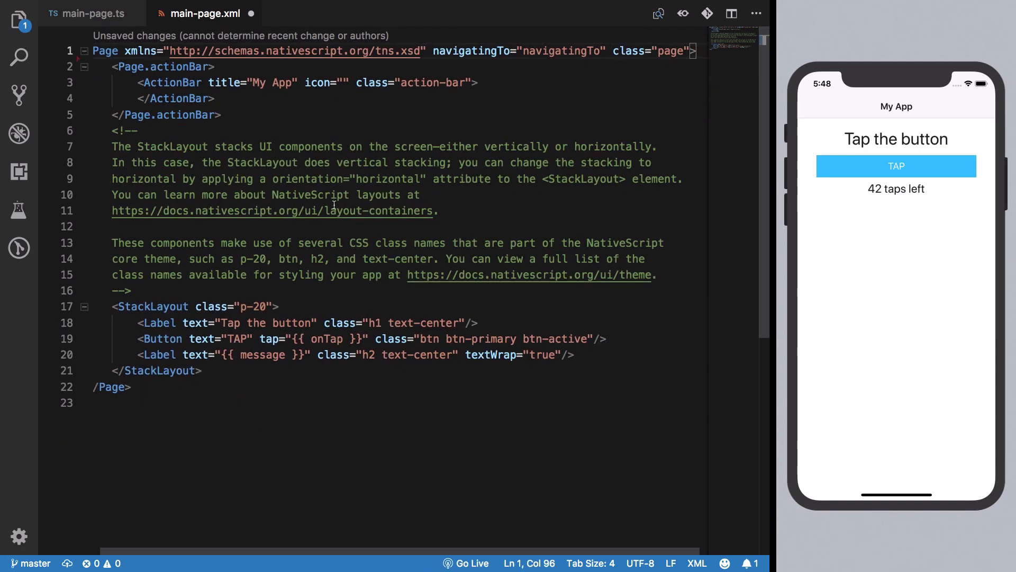
left_click_drag(94, 130, 138, 291)
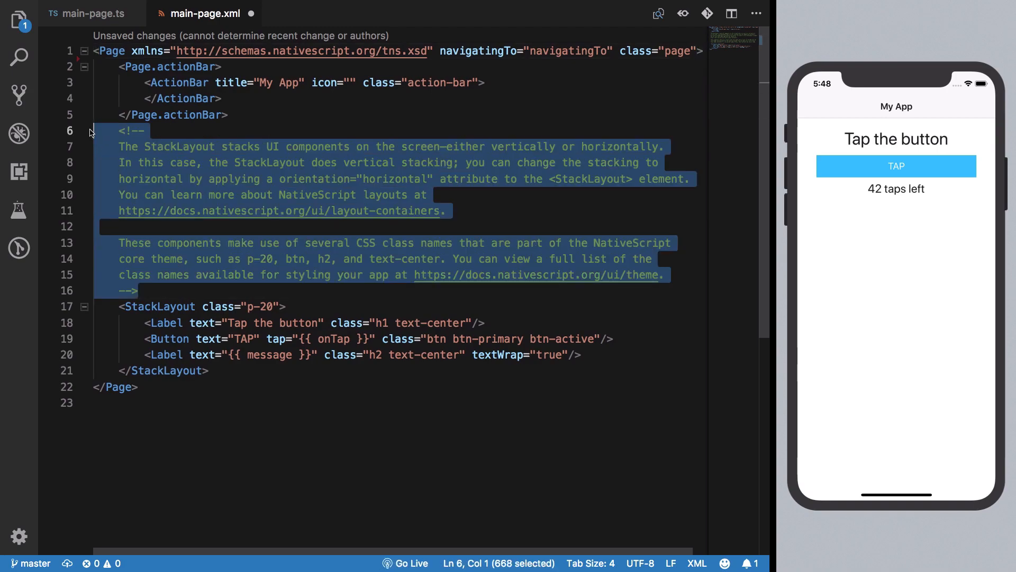
key("Delete")
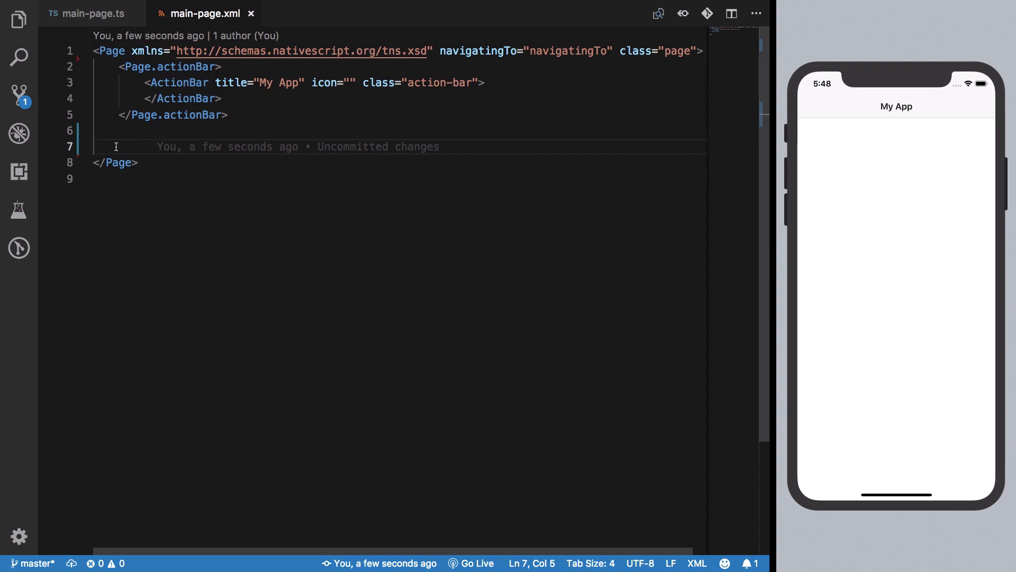
- Type a FlexboxLayout with class "page" containing a StackLayout with class "form"
type("<Flex>")
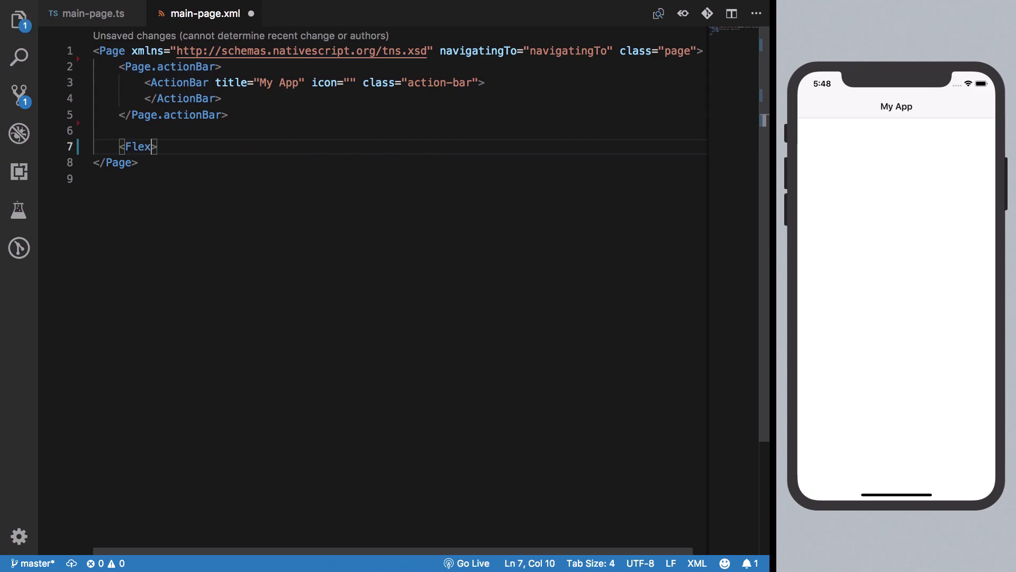
type("boxLayout class=\"page")
type("</F>")
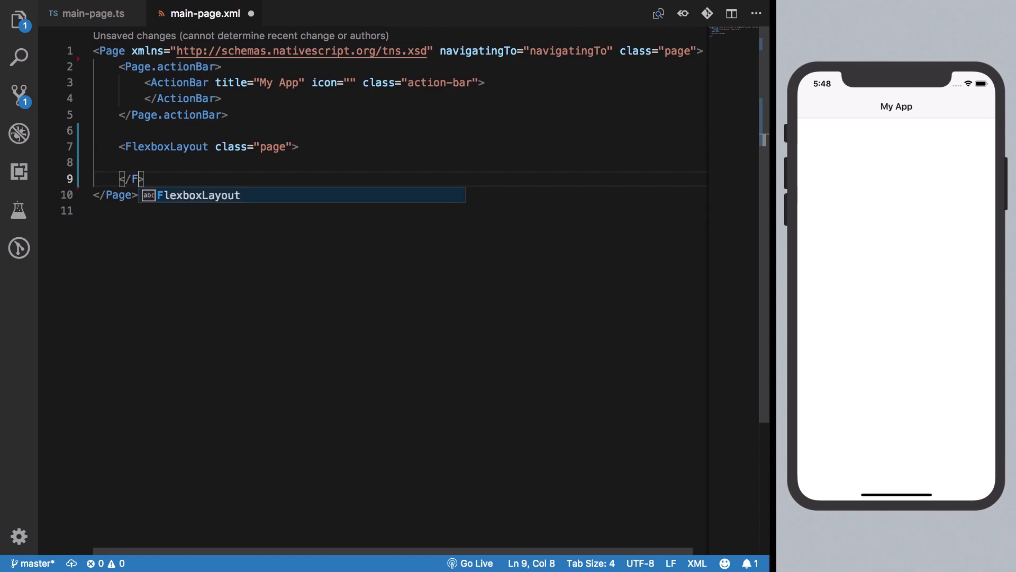
key("Tab")
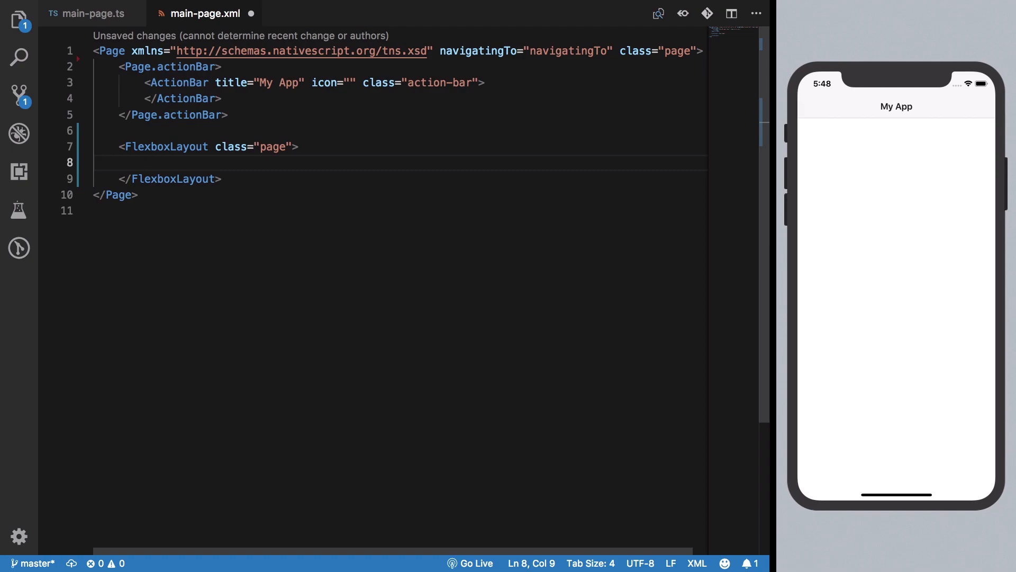
type("<Stack>")
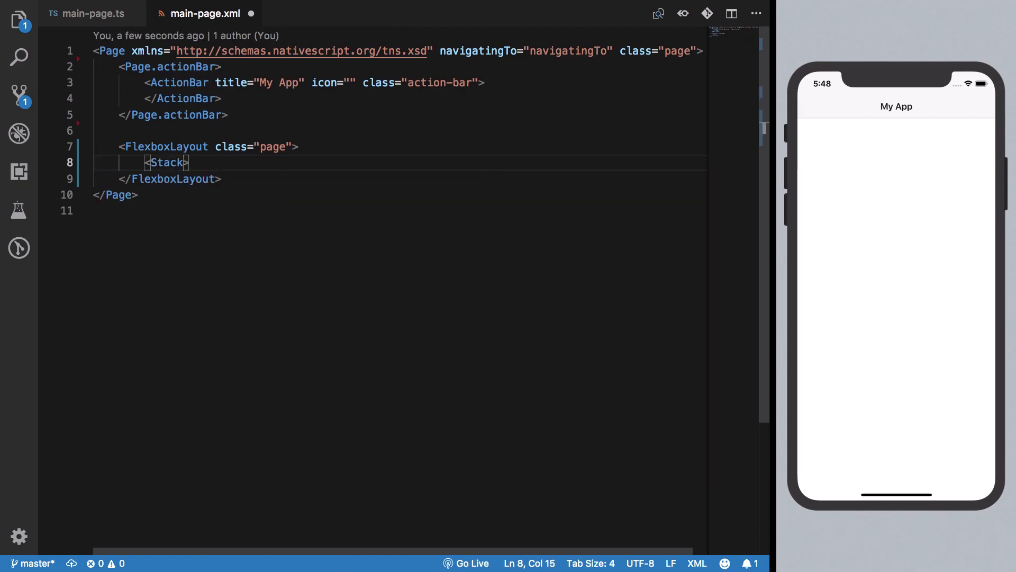
type("Layout")
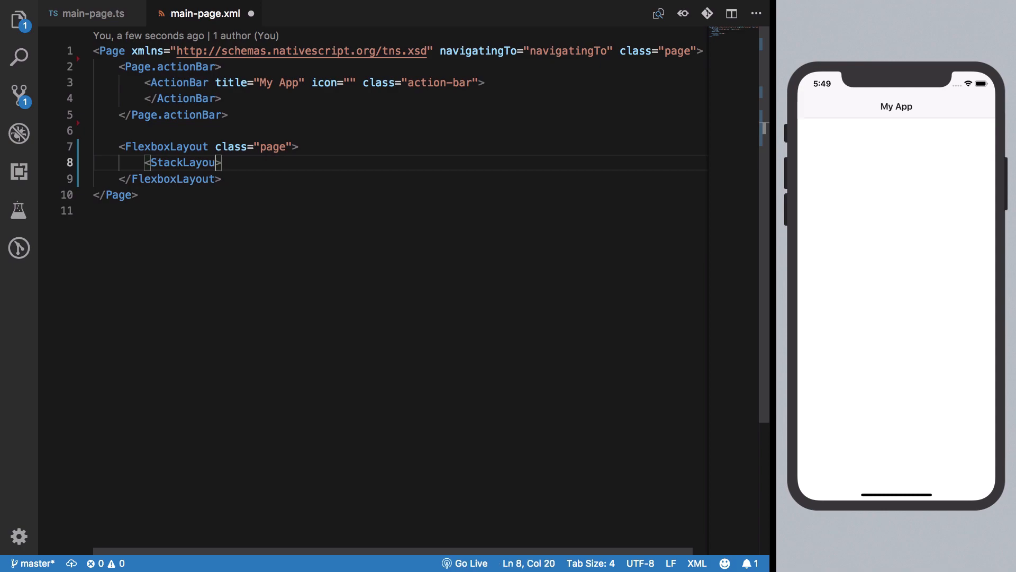
type("c")
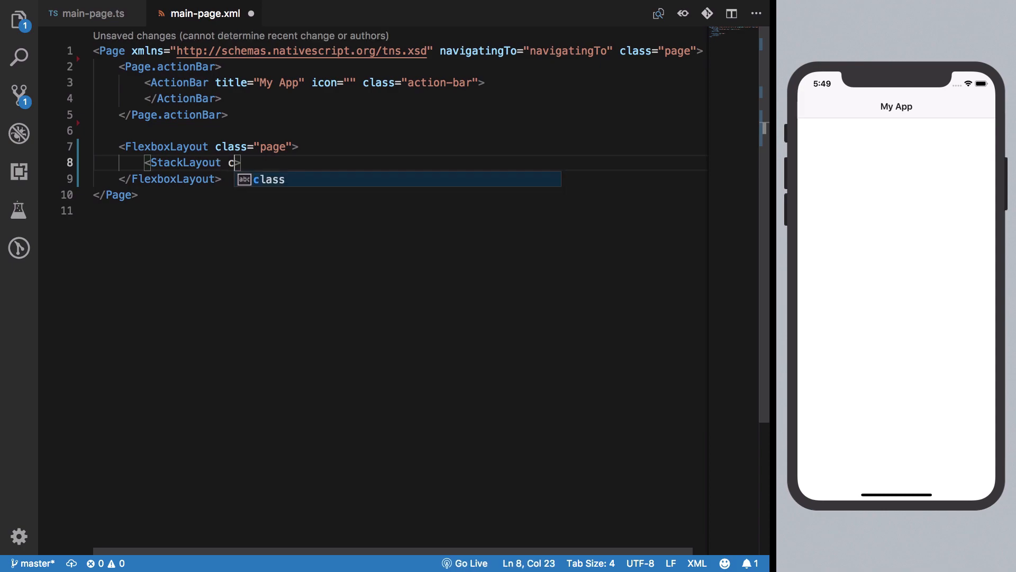
type("lass=\"form\"")
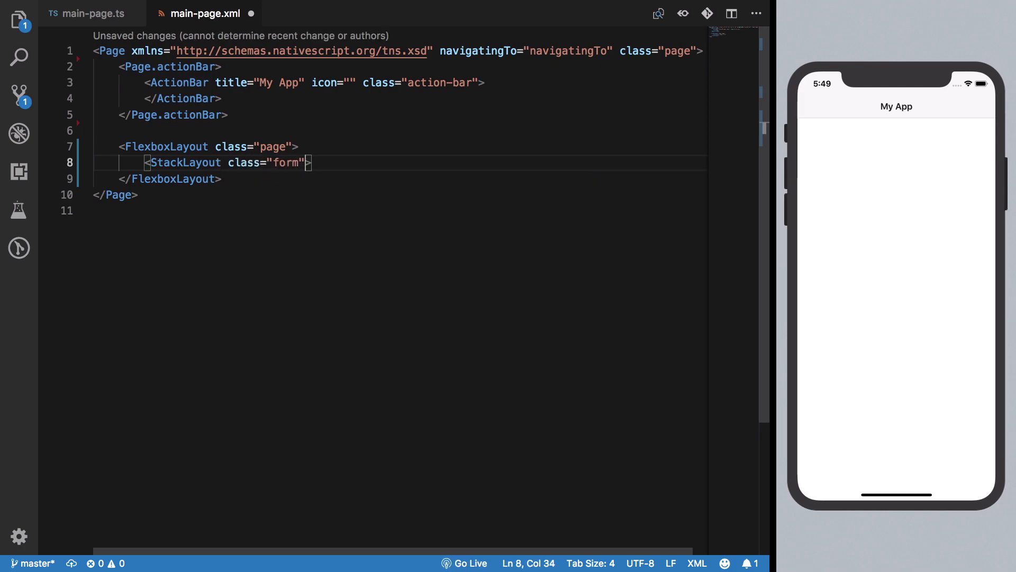
key("Enter")
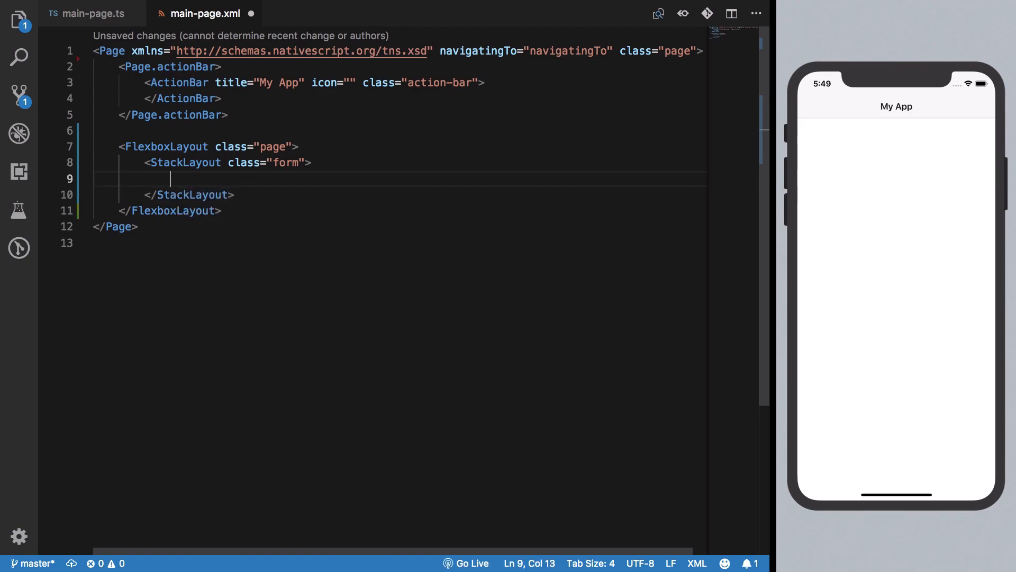
- Add a Label with class "header" and text "eCommerce" inside the form layout
type("<Label>")
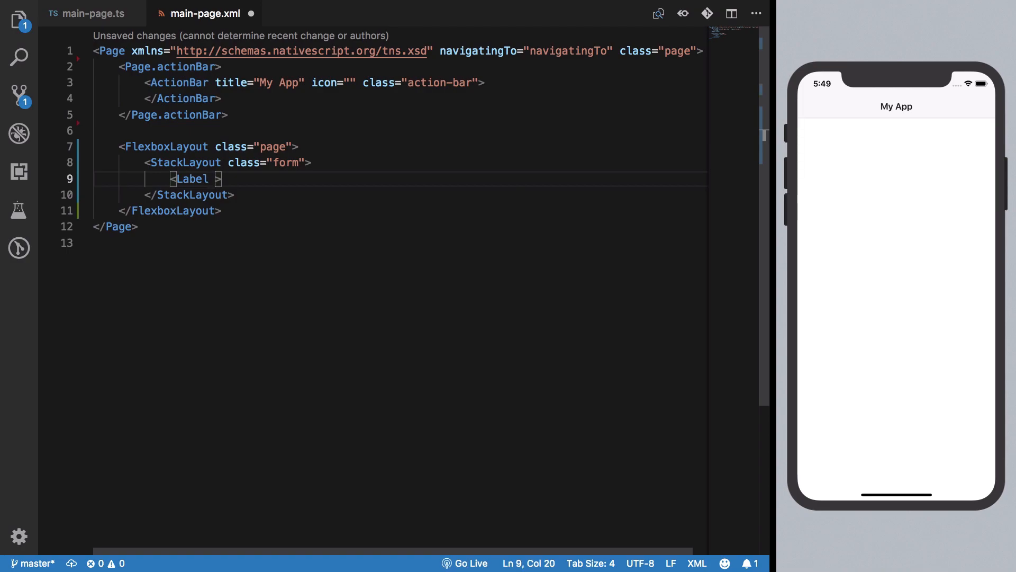
type("class=\"header")
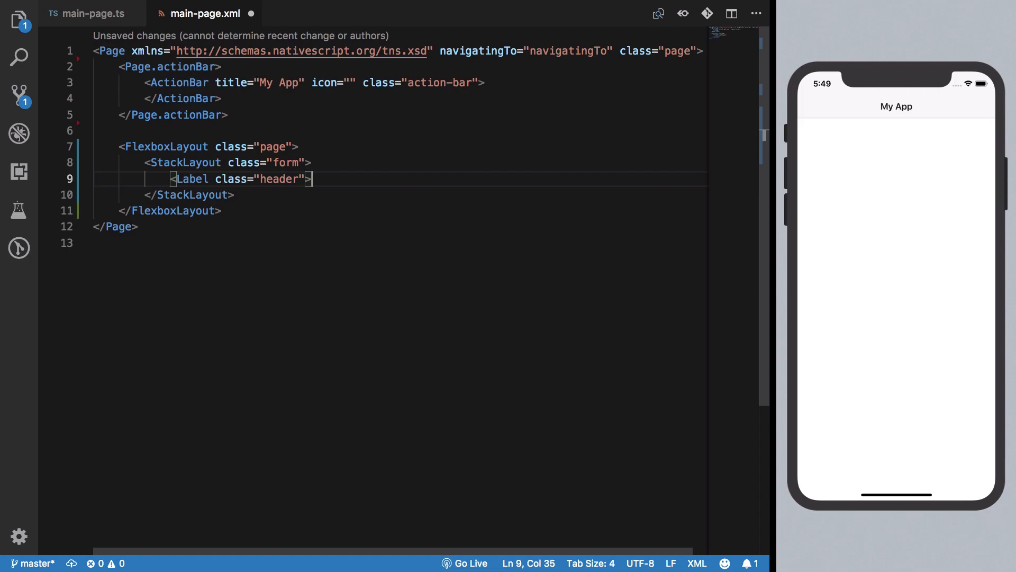
type("tex")
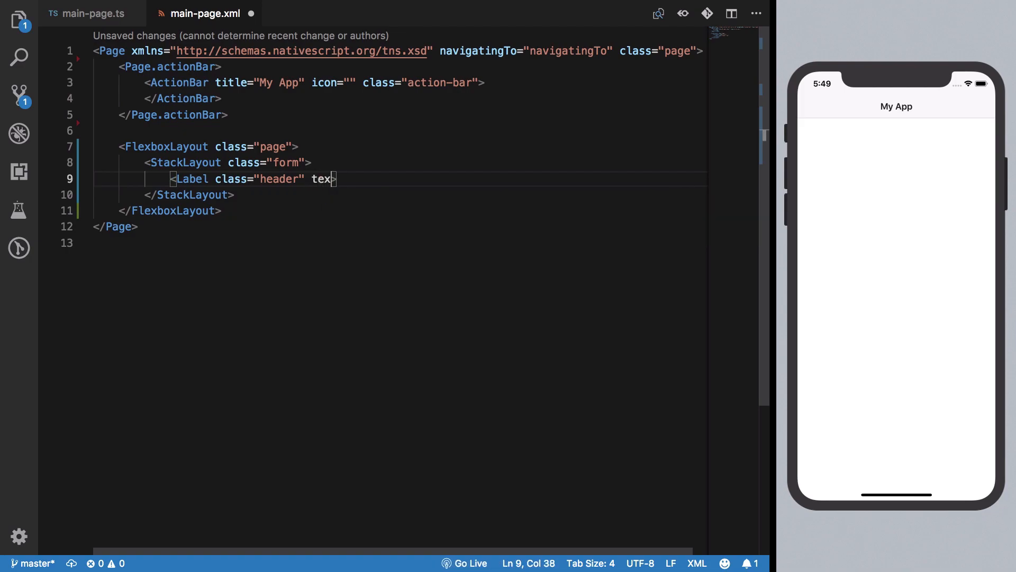
type("=\"eCommer\"")
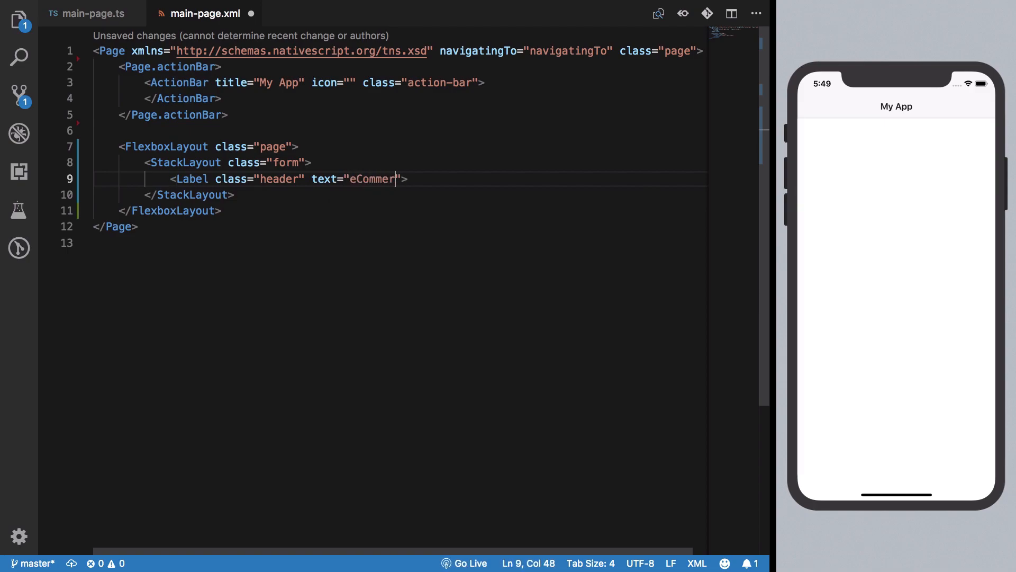
type("ce")
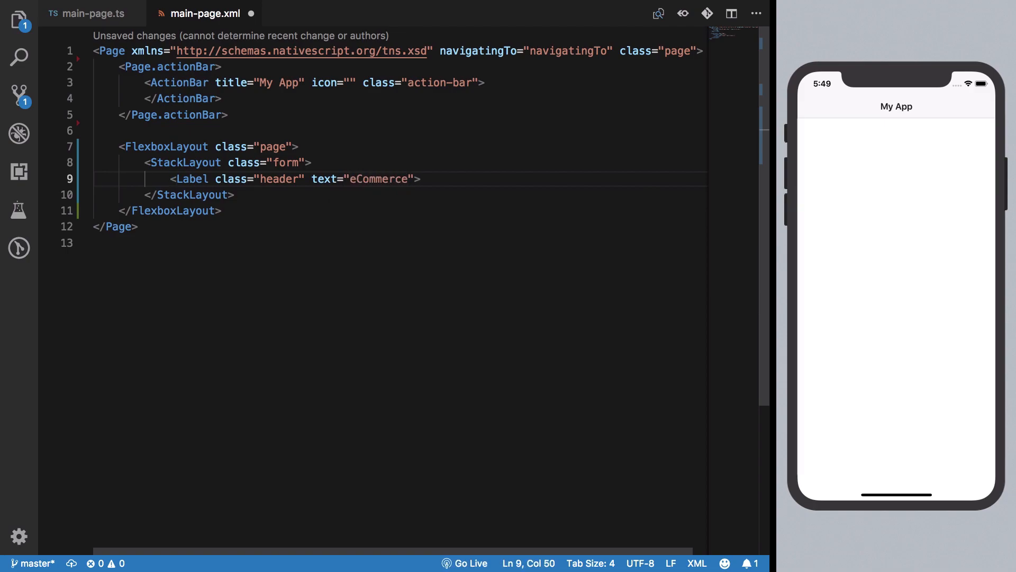
type("</Label>")
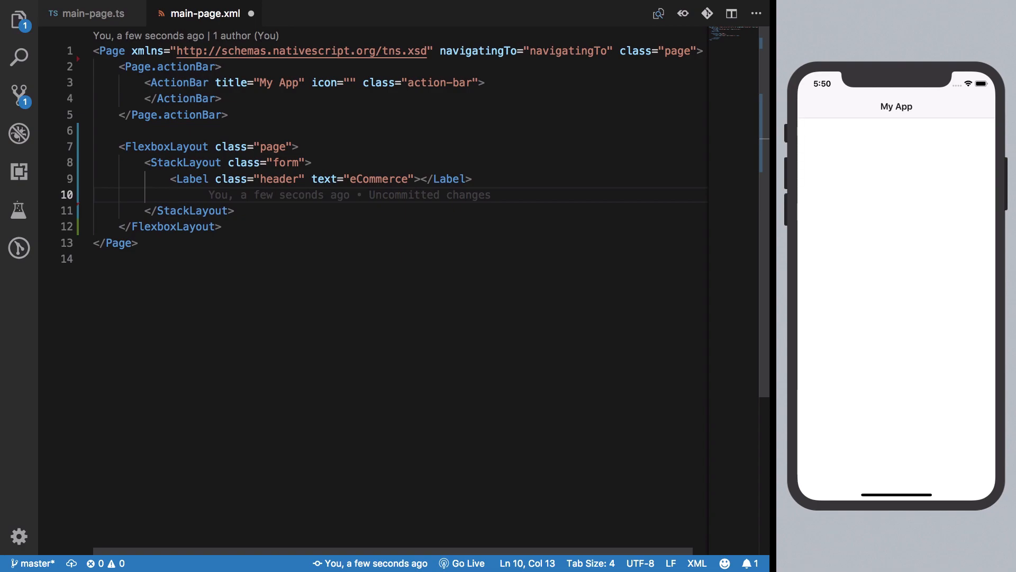
- Add input-field StackLayouts and a Username TextField with class "input" bound to {{ username }}
type("<StackLayout class=\"input-field\">")
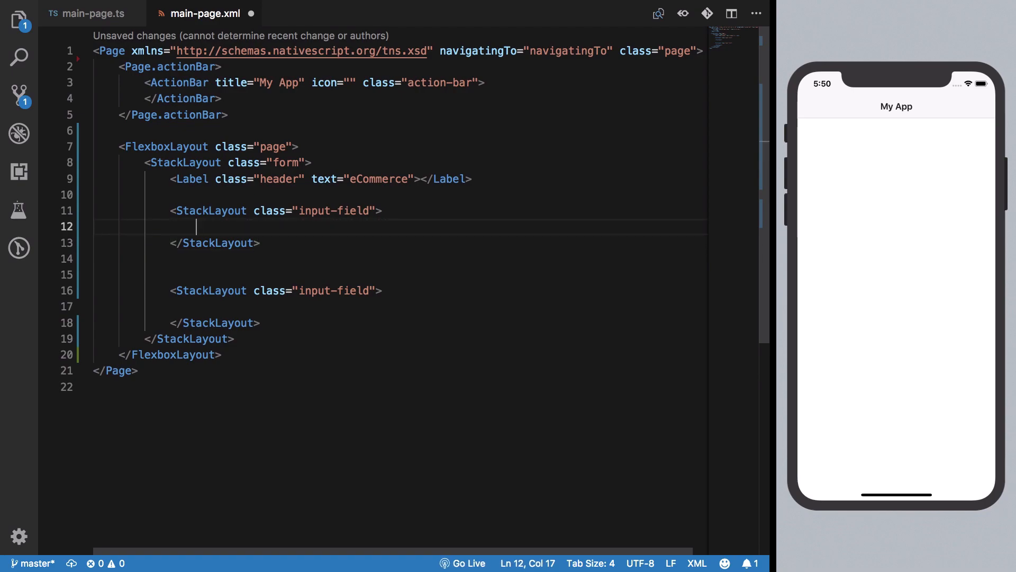
type("TextField class=>")
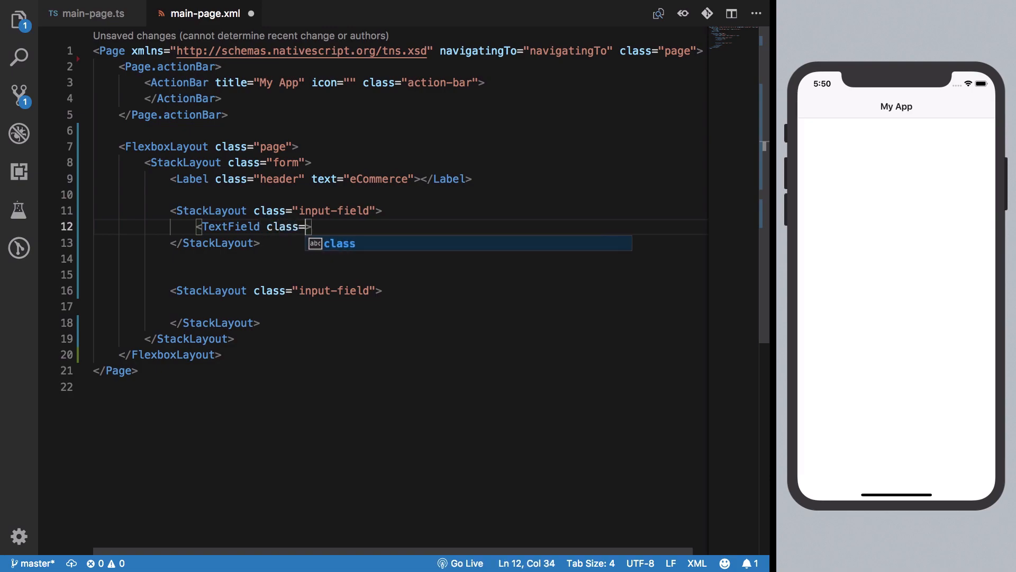
type("\"input\" hint")
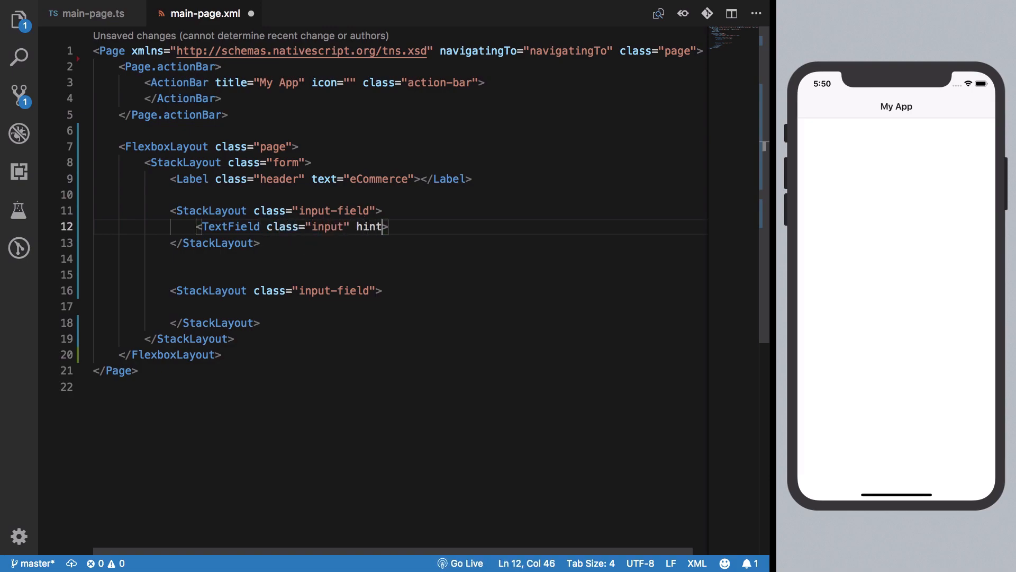
type("=\"Username\"")
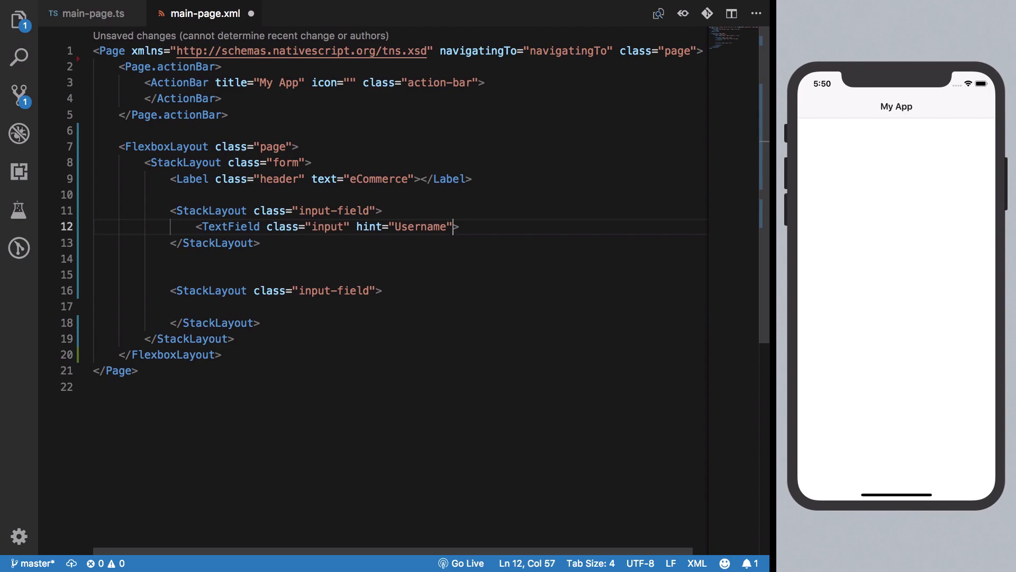
type("tex")
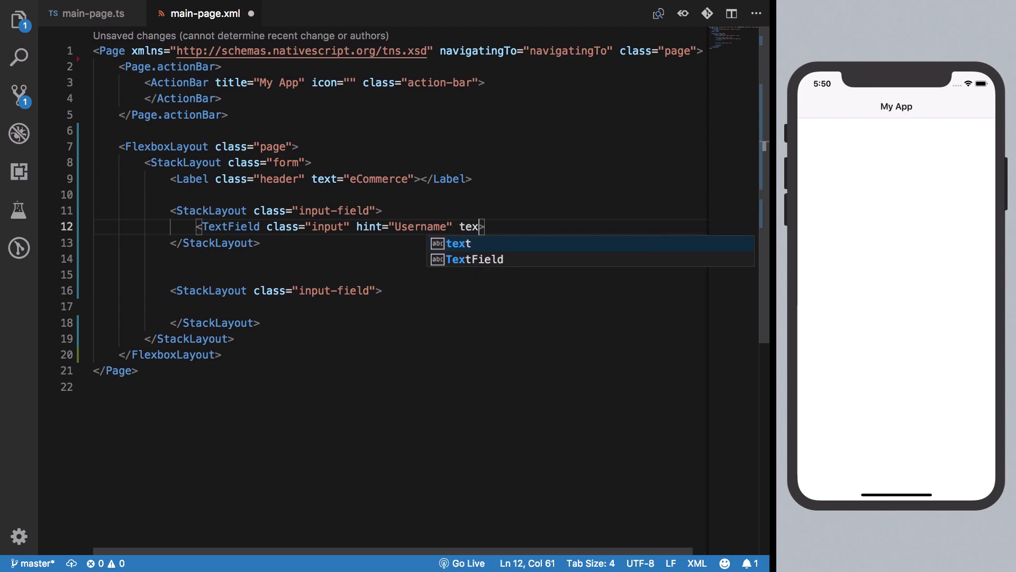
type("=\"{{email}}\"")
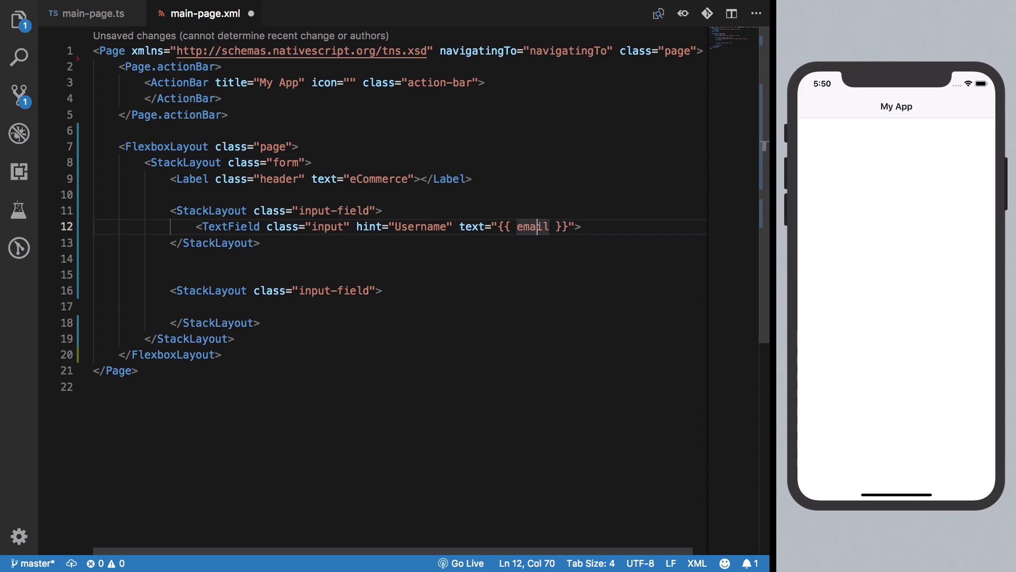
type("user")
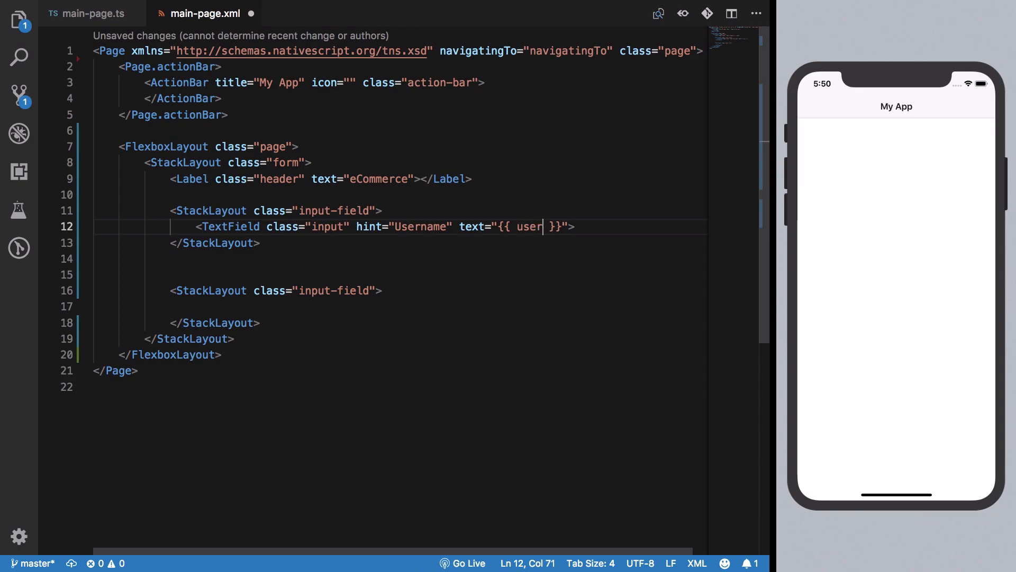
type("name")
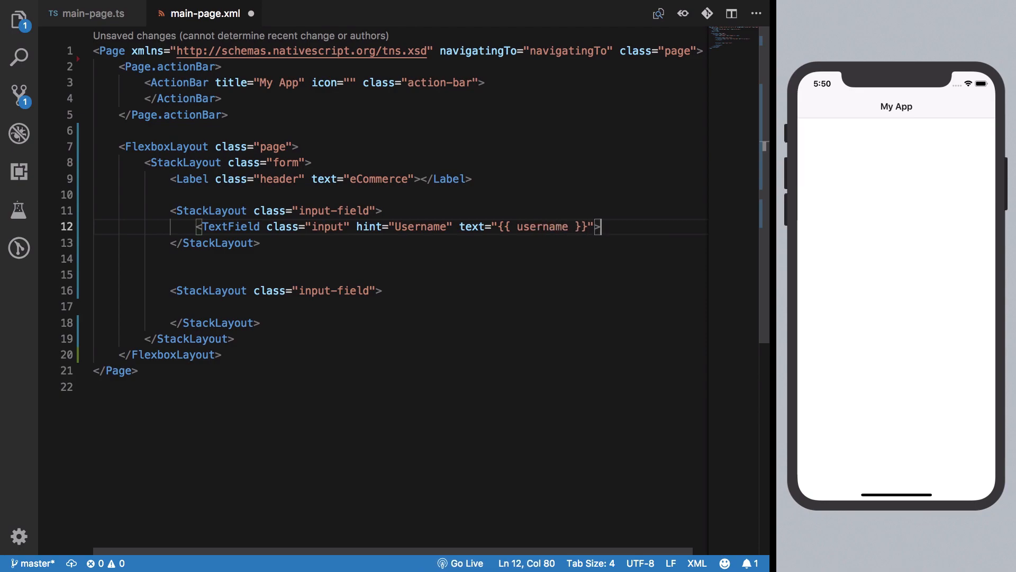
type("</TextField>")
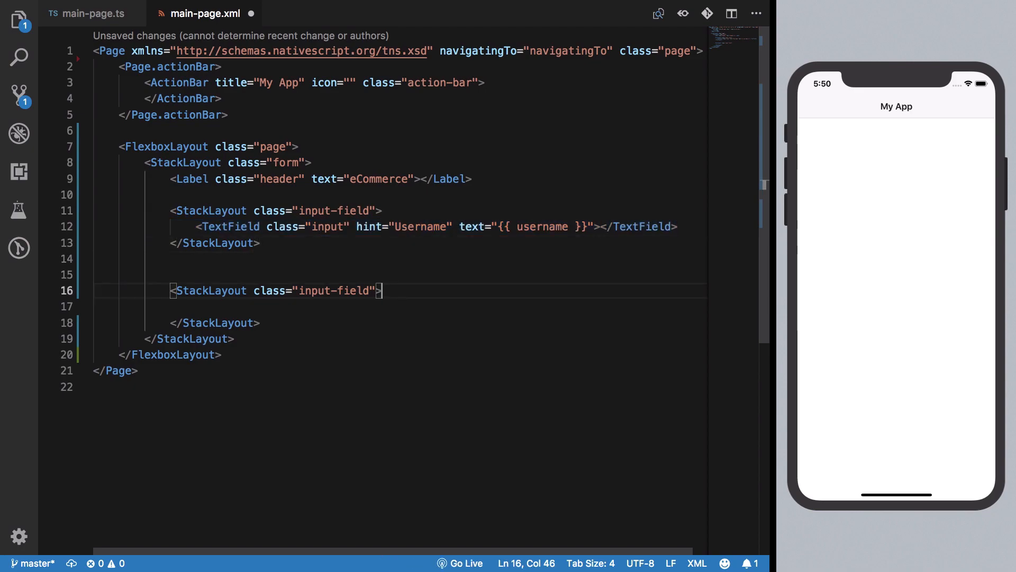
- Duplicate the TextField as a secure Password field bound to {{ password }}
type("<TextField class=\"input\" hint=\"Username\" text=\"{{ username }}\"></TextField>")
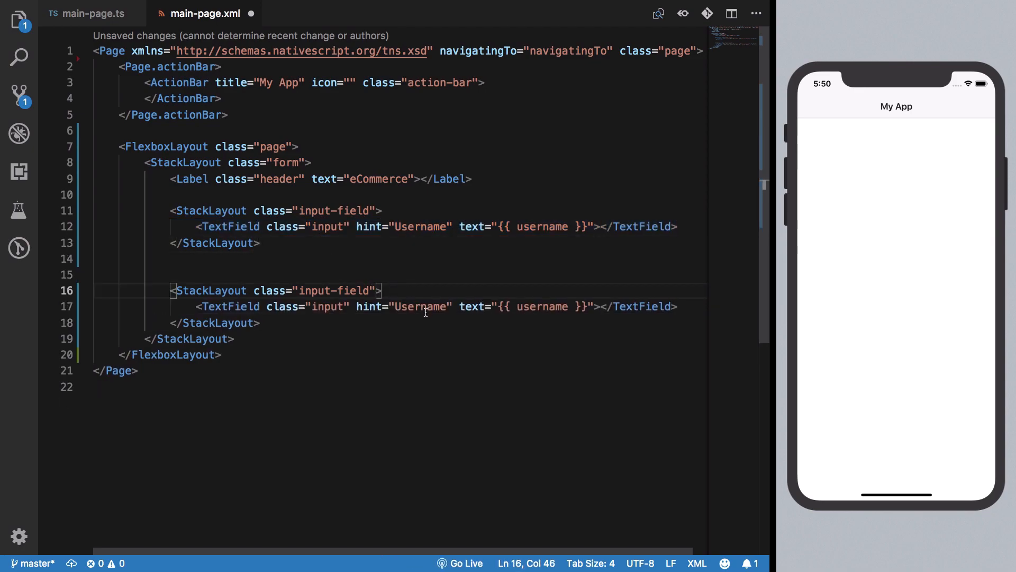
type("Password")
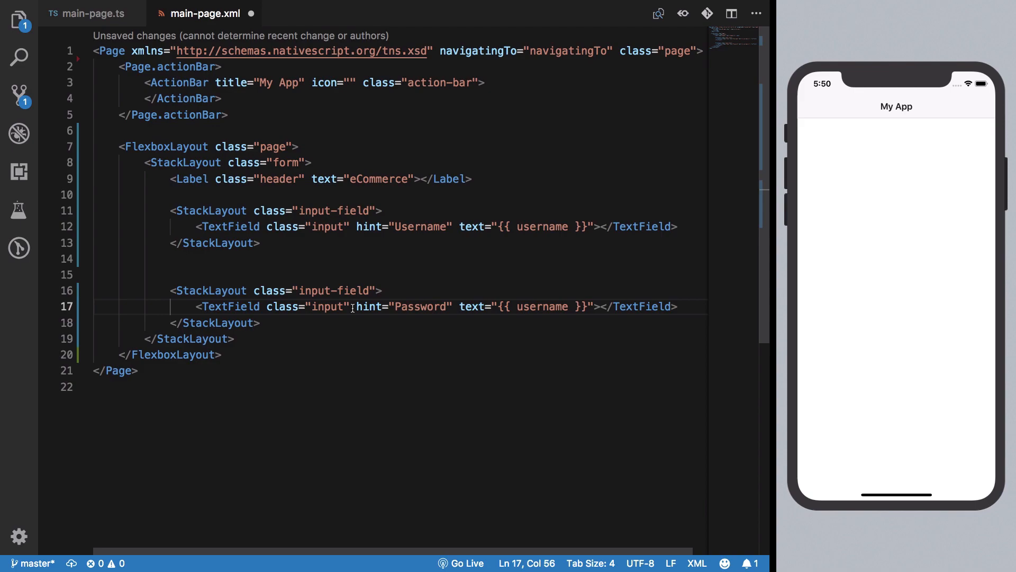
type("sec")
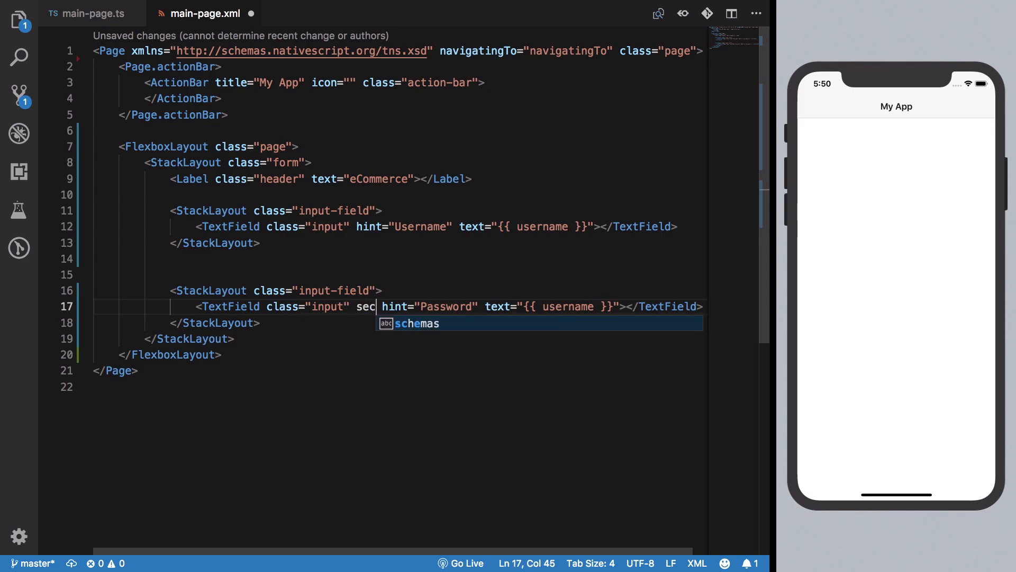
type("ure=\"True")
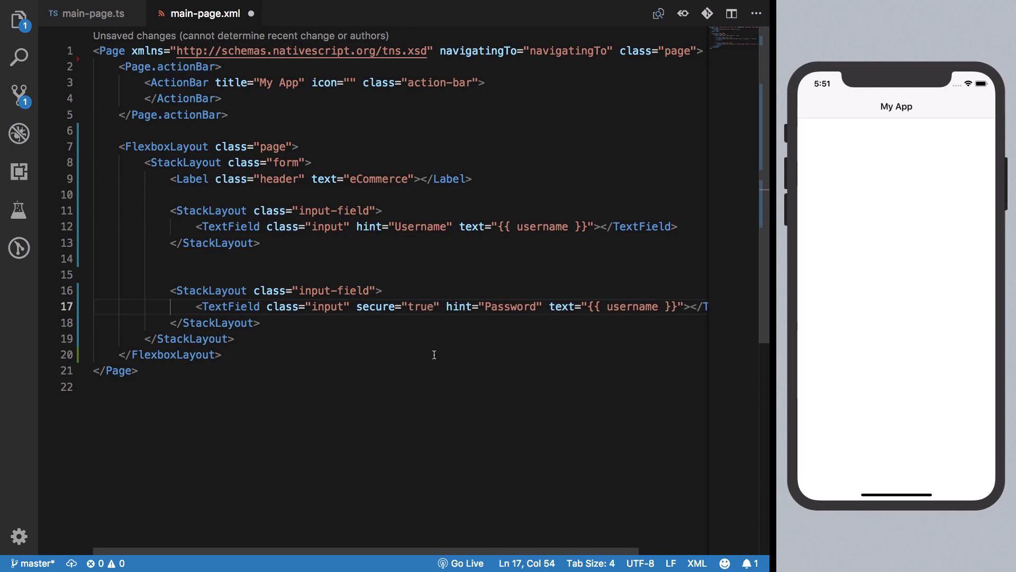
type("password")
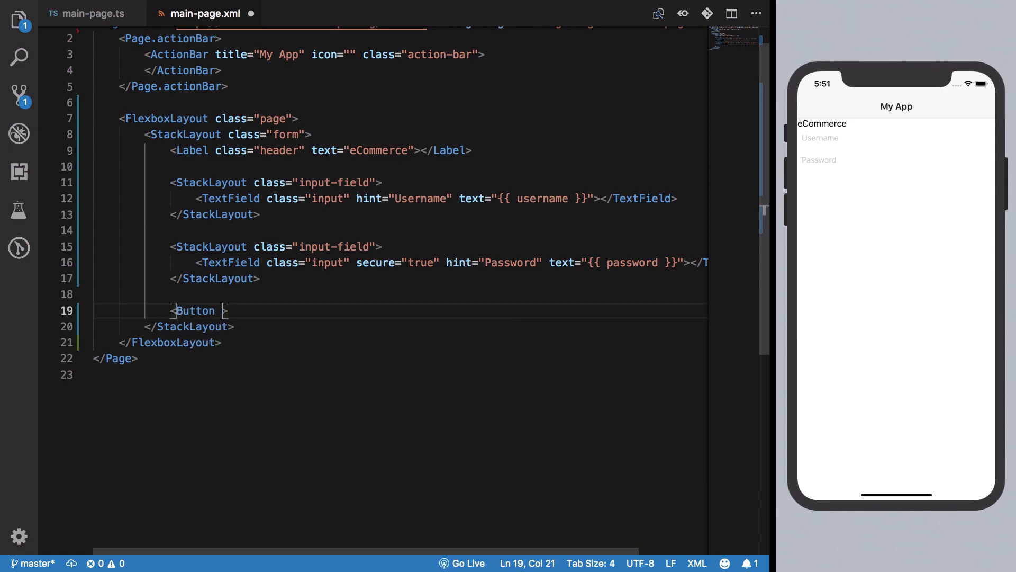
- Add a Login Button with tap="submit()" and classes "btn btn-primary"
type("tex")
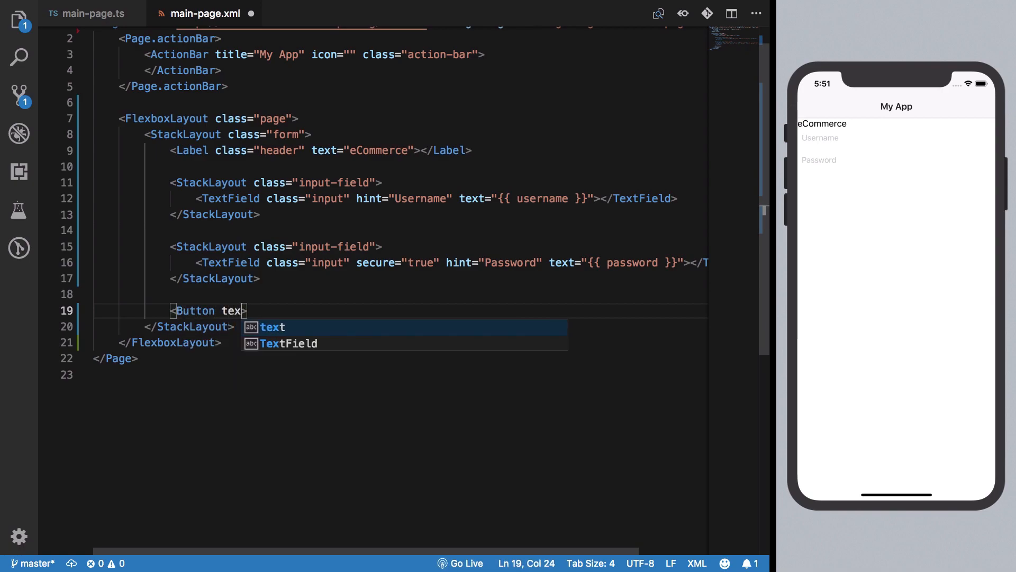
type("=\"Login\"")
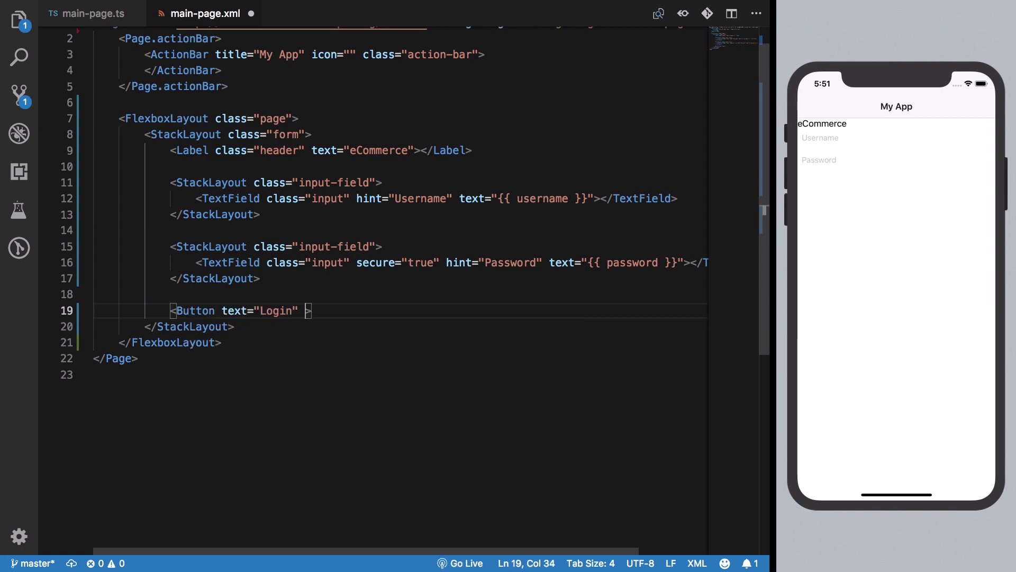
type("tap=\"submit(\"")
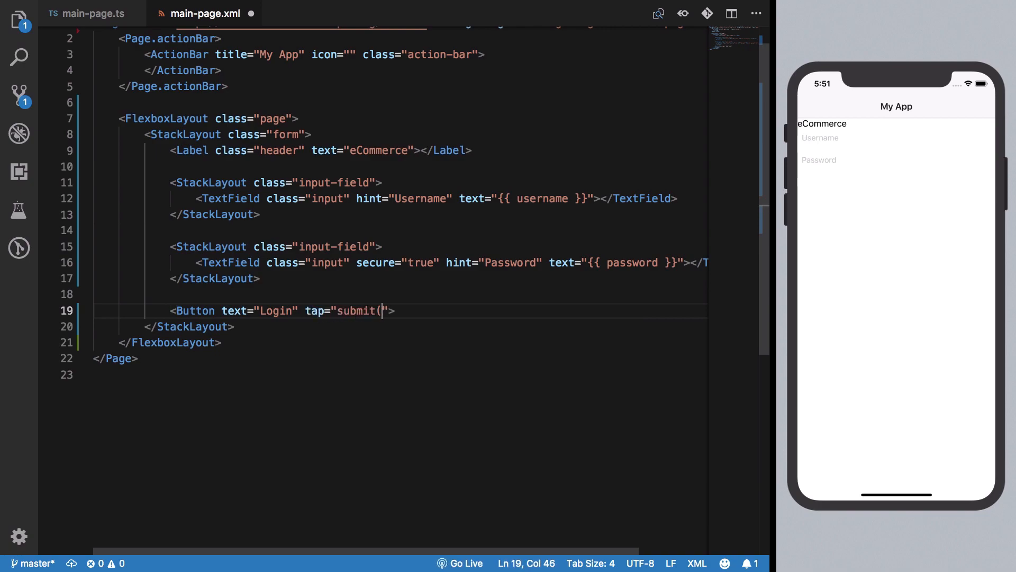
type(")\"")
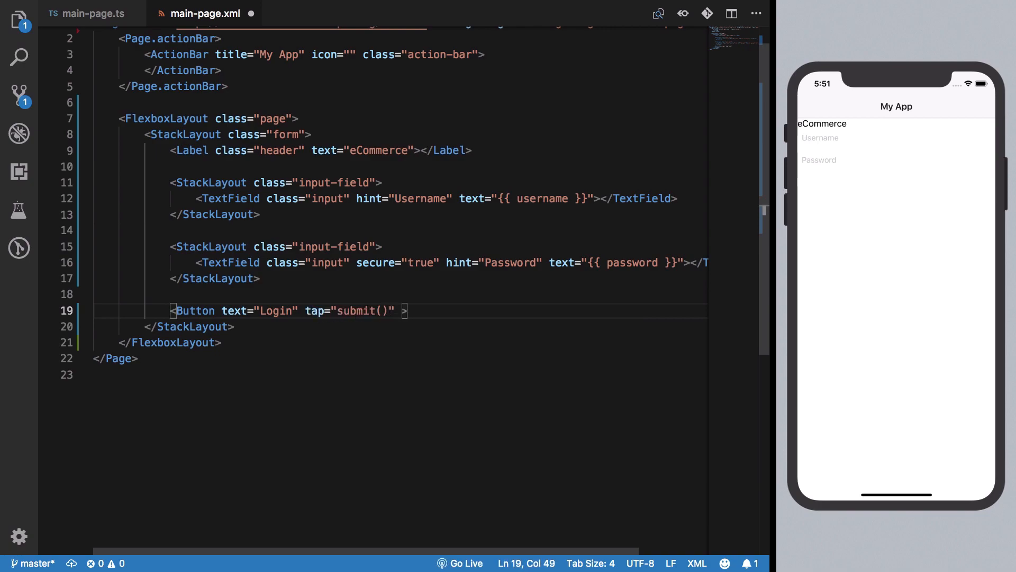
type("class")
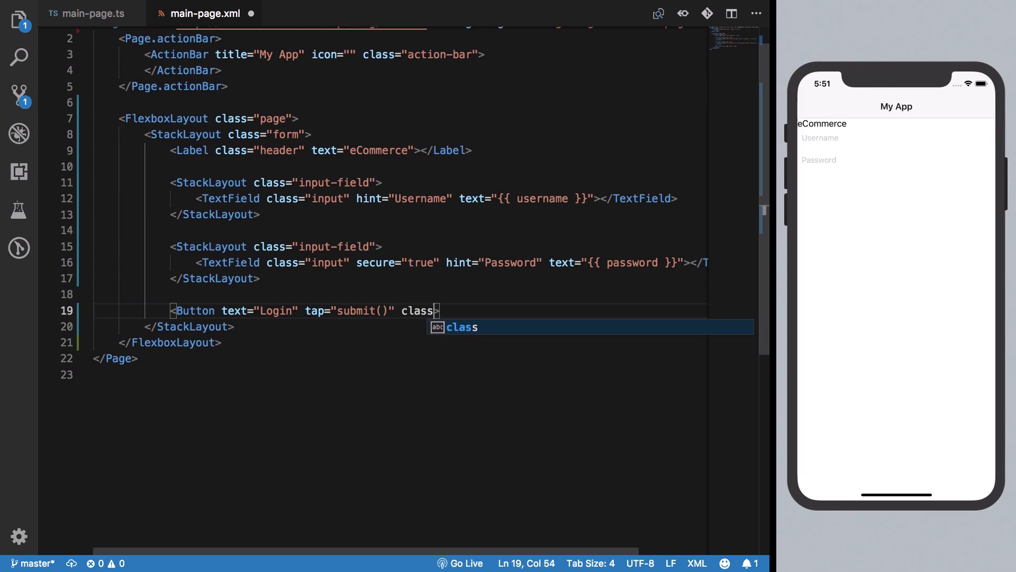
type("=\"btn btn\"")
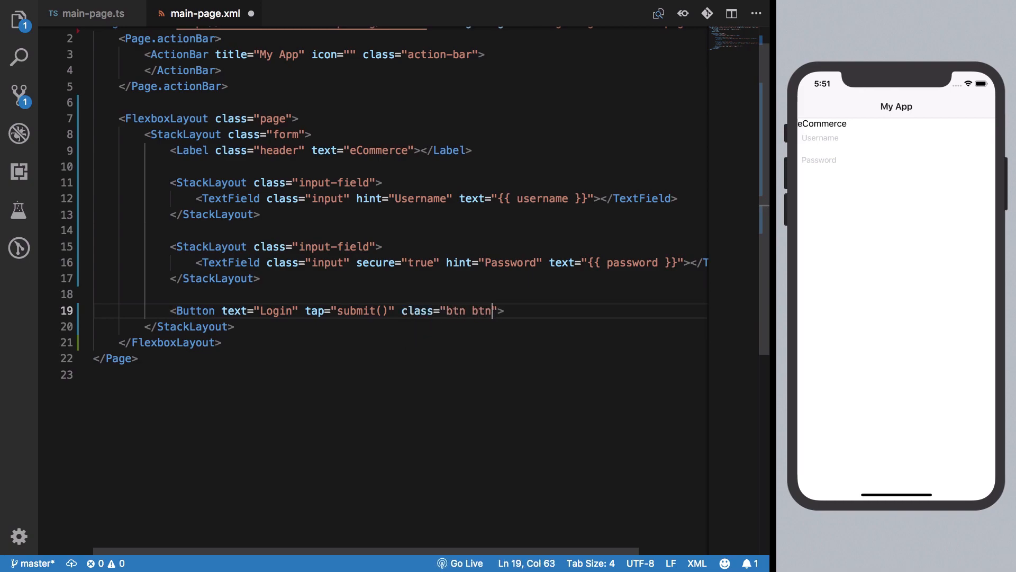
type("-primary")
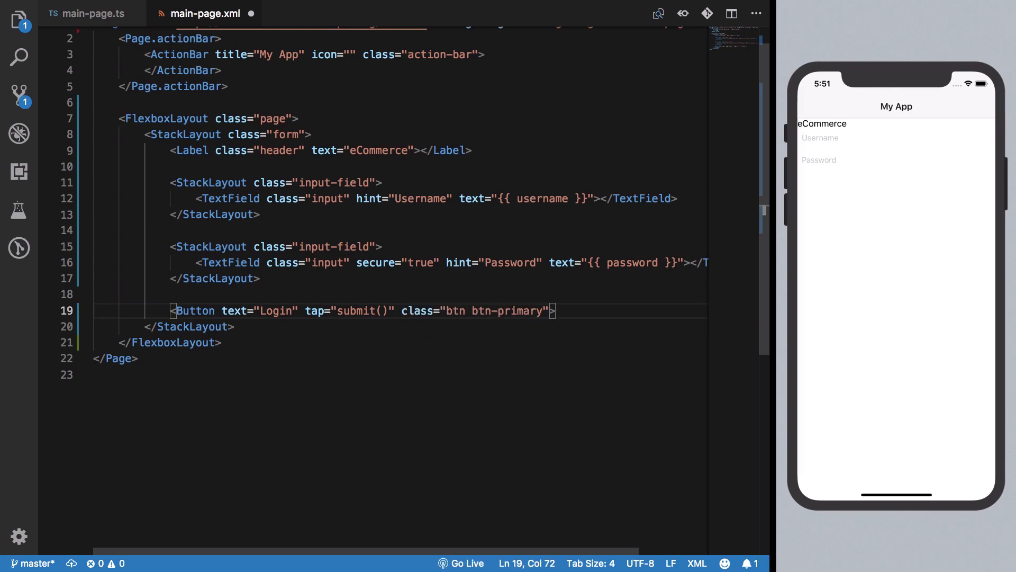
type("</Button>")
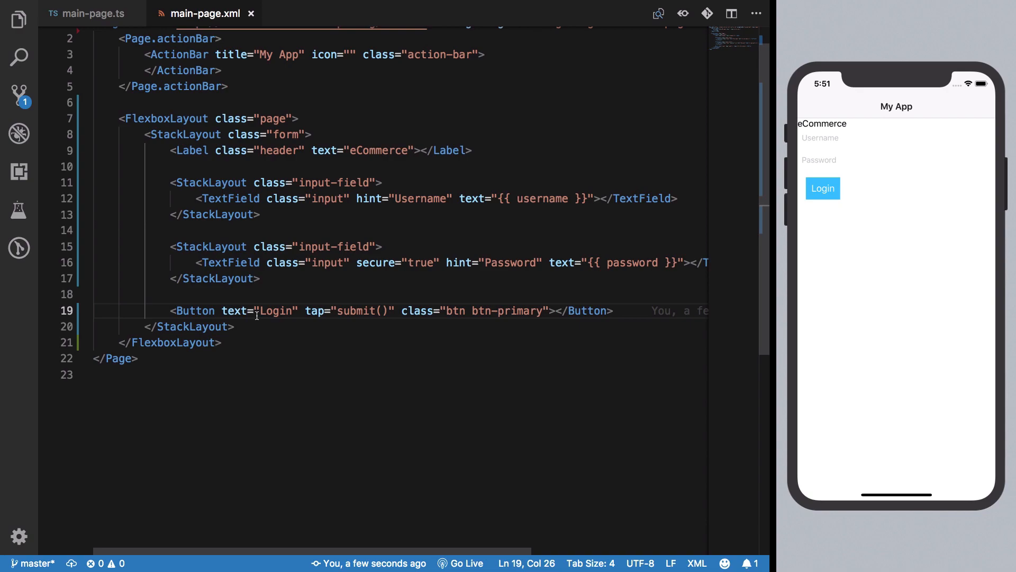
mouse_move(478, 364)
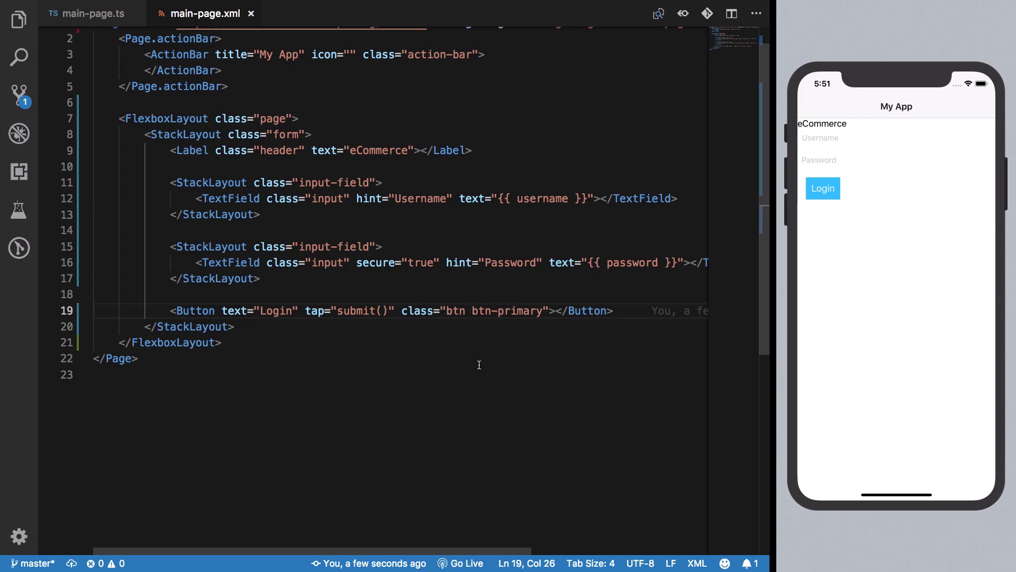
mouse_move(447, 324)
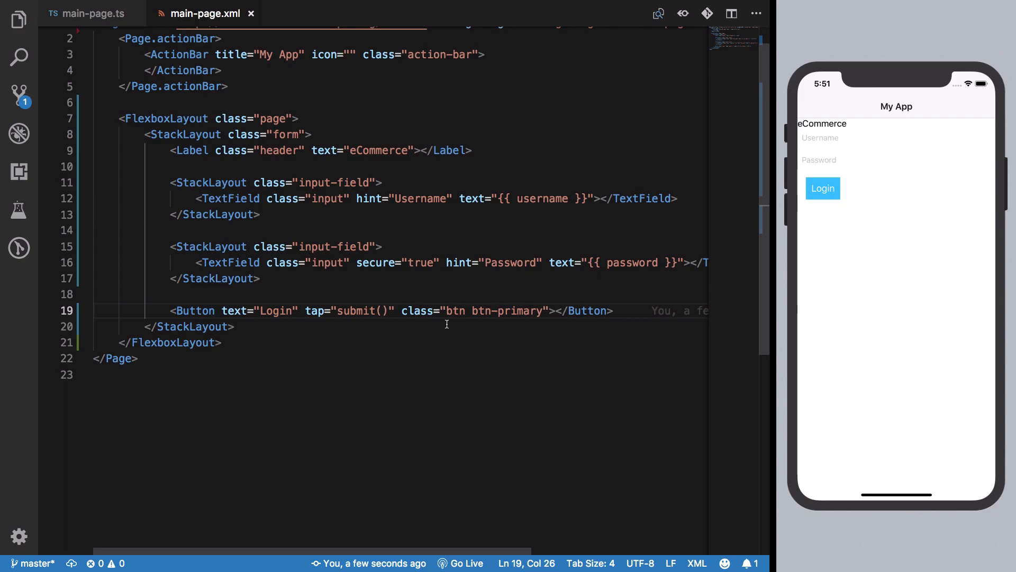
- Add an m-t-20 class after the Login button's btn btn-primary classes
left_click_drag(447, 311, 541, 311)
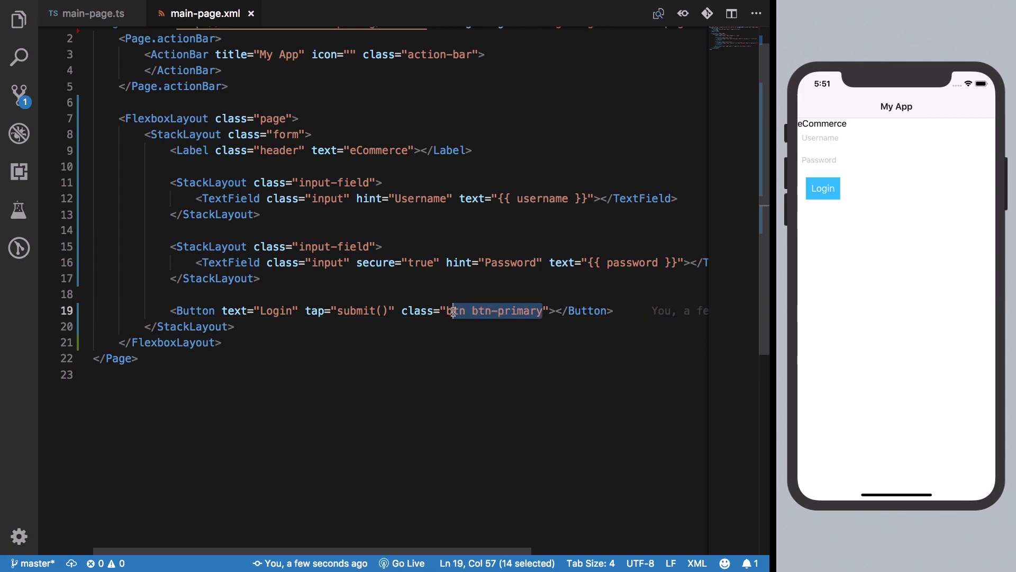
left_click(606, 342)
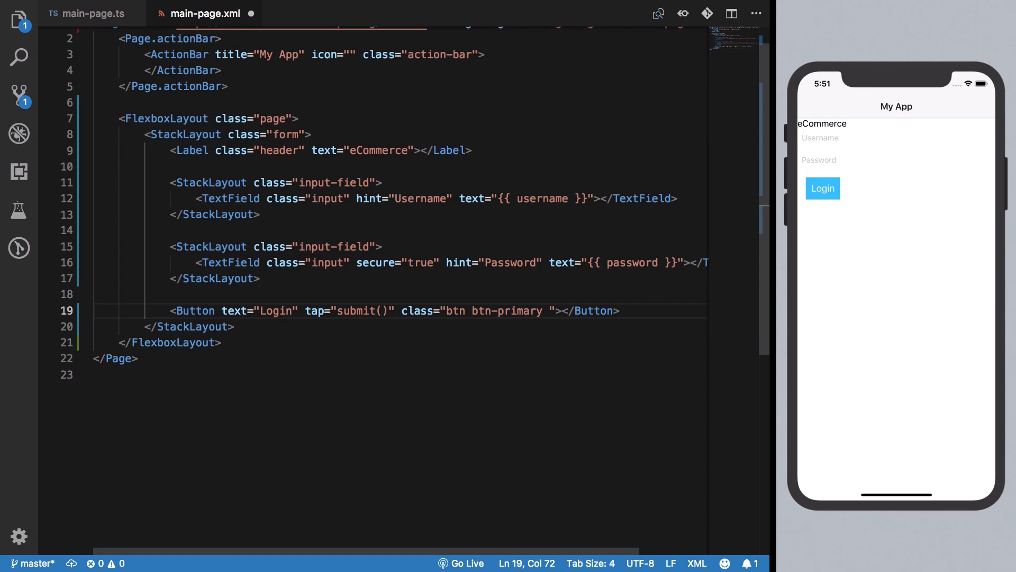
type("m-t-20")
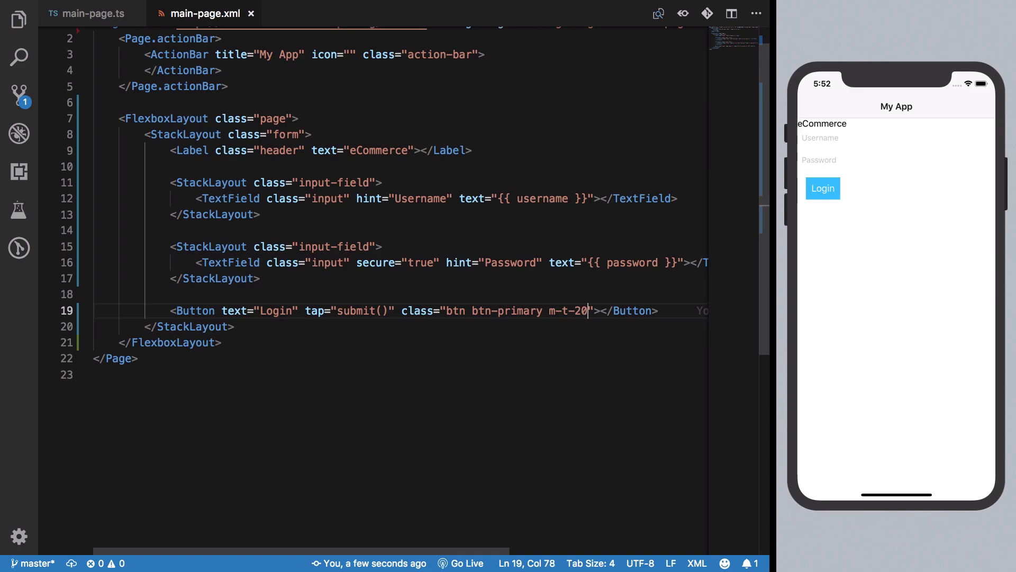
key("BackSpace")
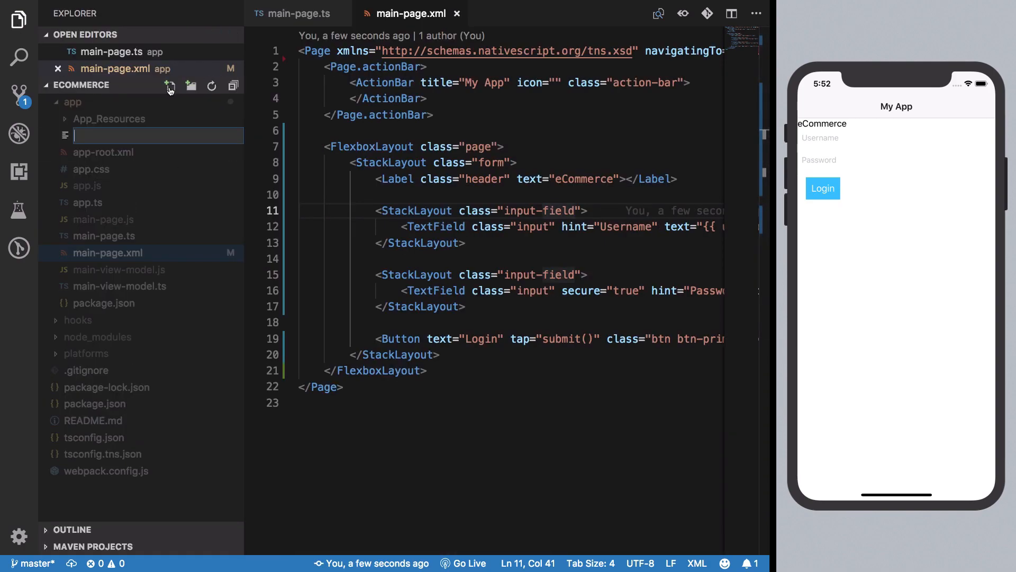
- Create main-page.css in the app folder and return to main-page.xml
type("main-page")
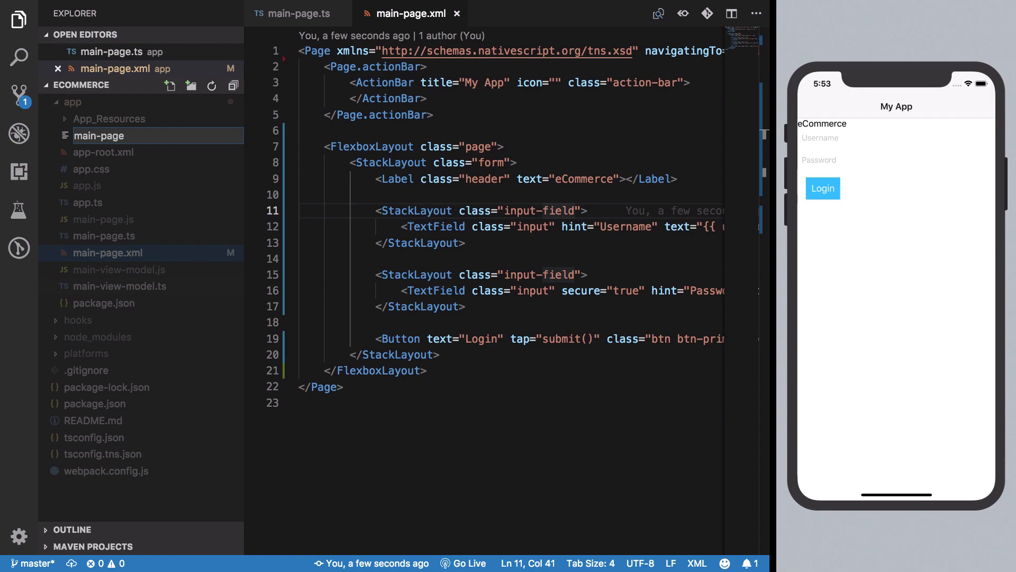
left_click(107, 219)
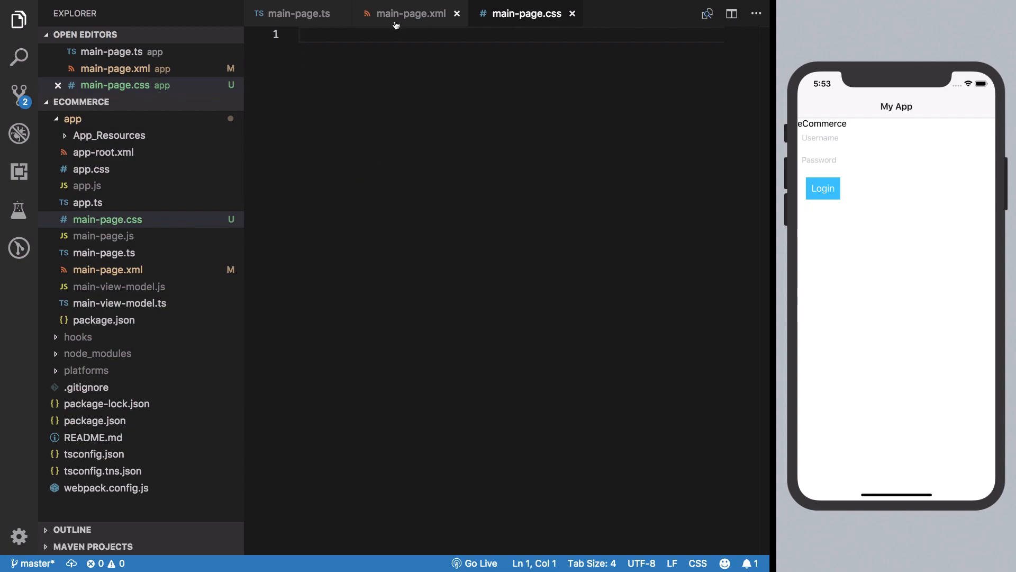
left_click(408, 14)
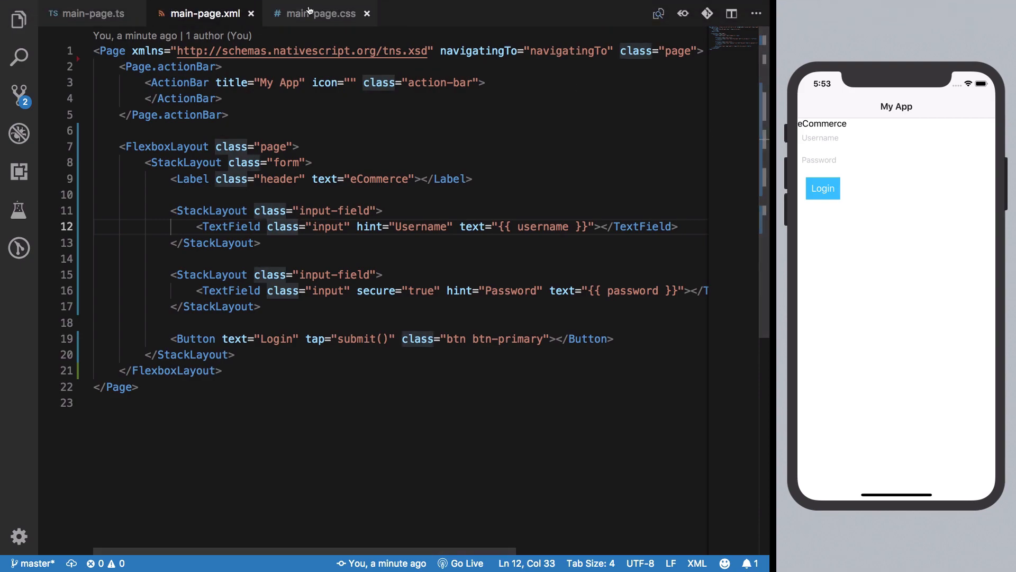
- Give the form rule in main-page.css side margins of 30
left_click(320, 12)
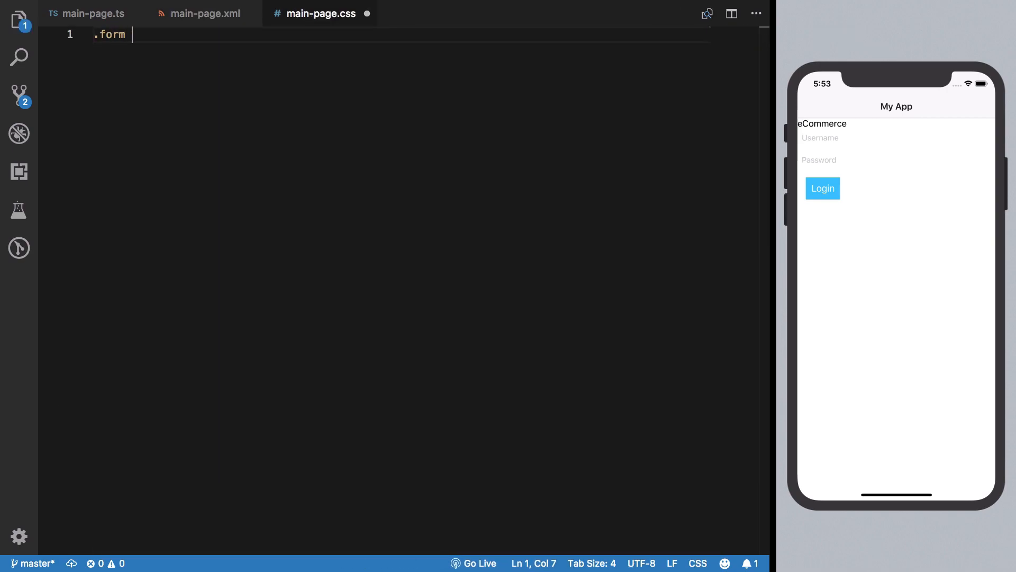
left_click(205, 12)
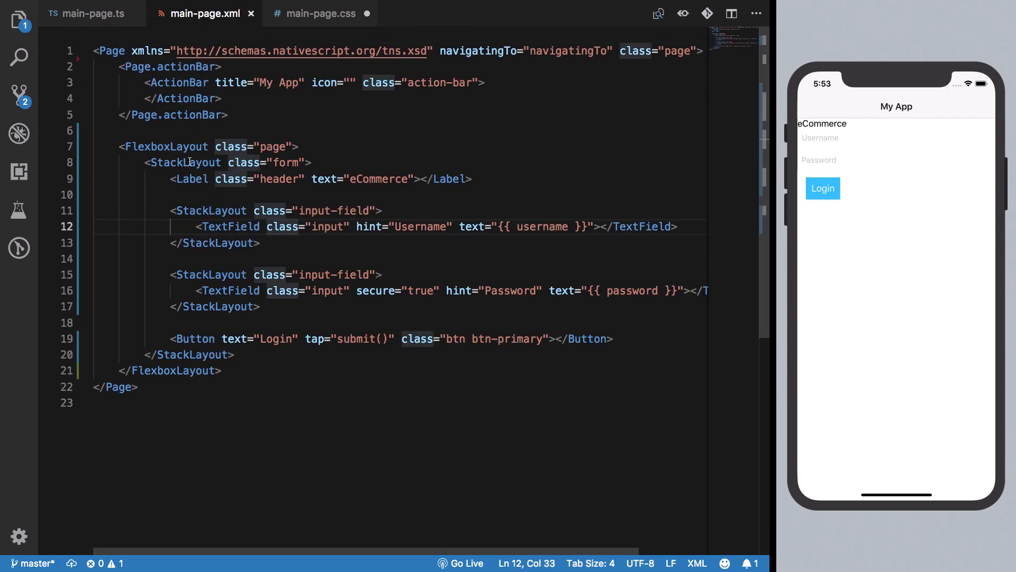
left_click(320, 13)
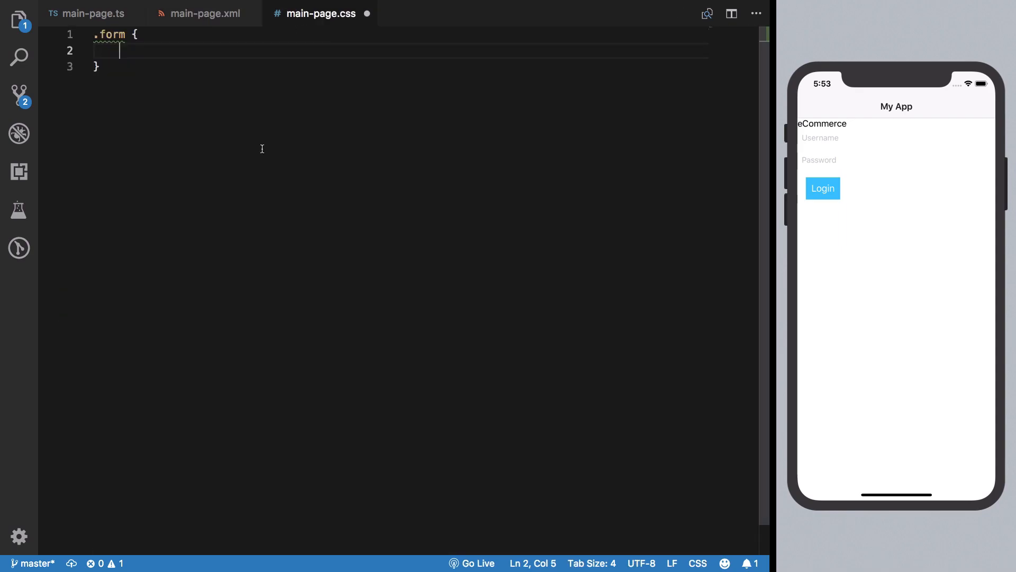
type("margin-left: 30")
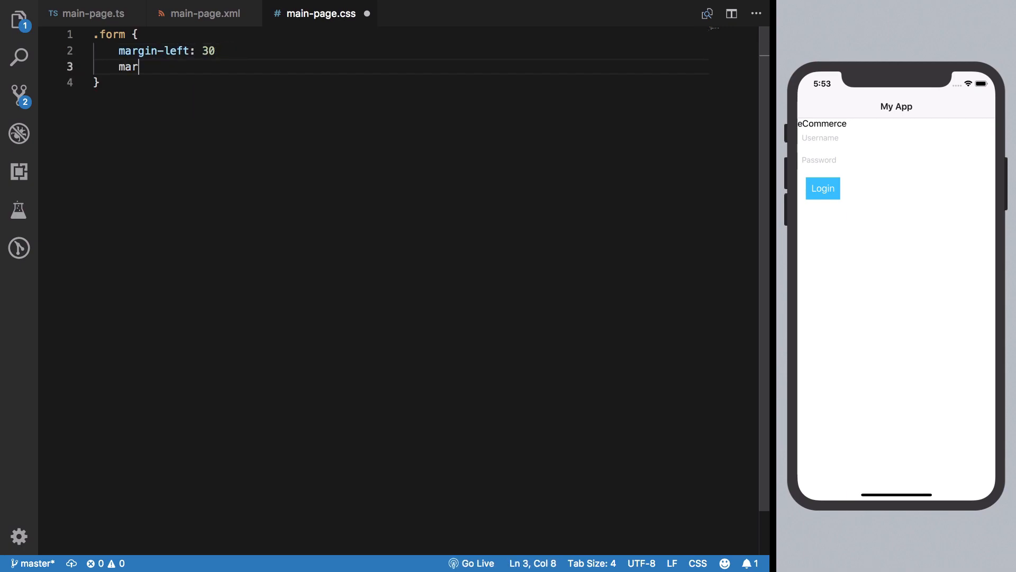
type("gin-rigg")
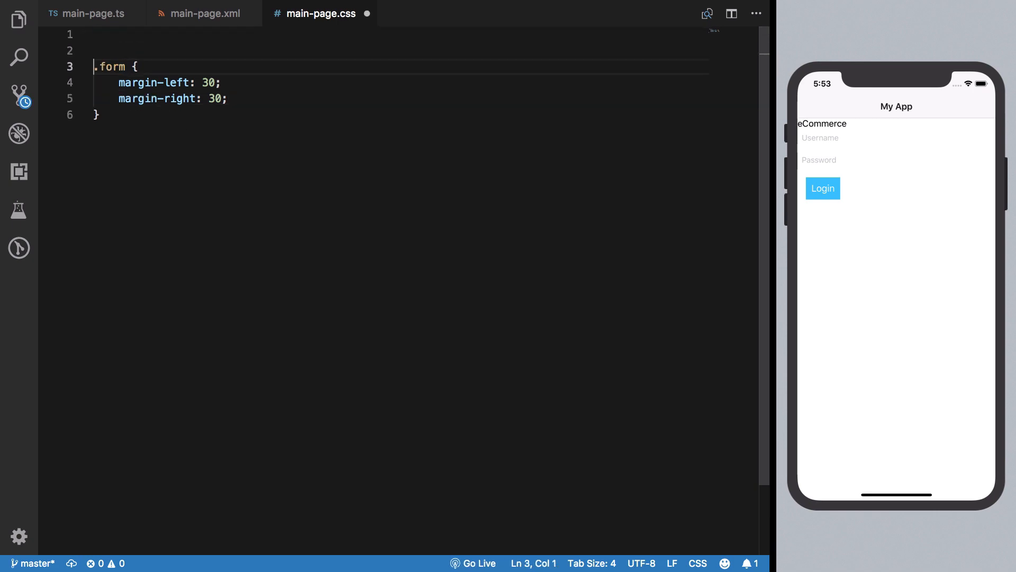
- Add a .page rule with justify-content and align-items center, and form width 100%
type(".page")
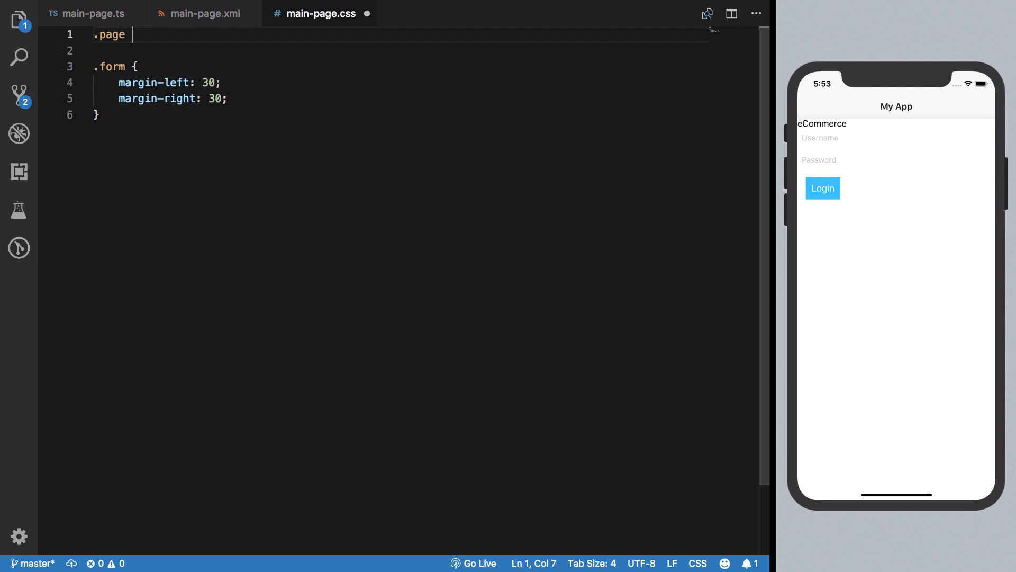
type("{")
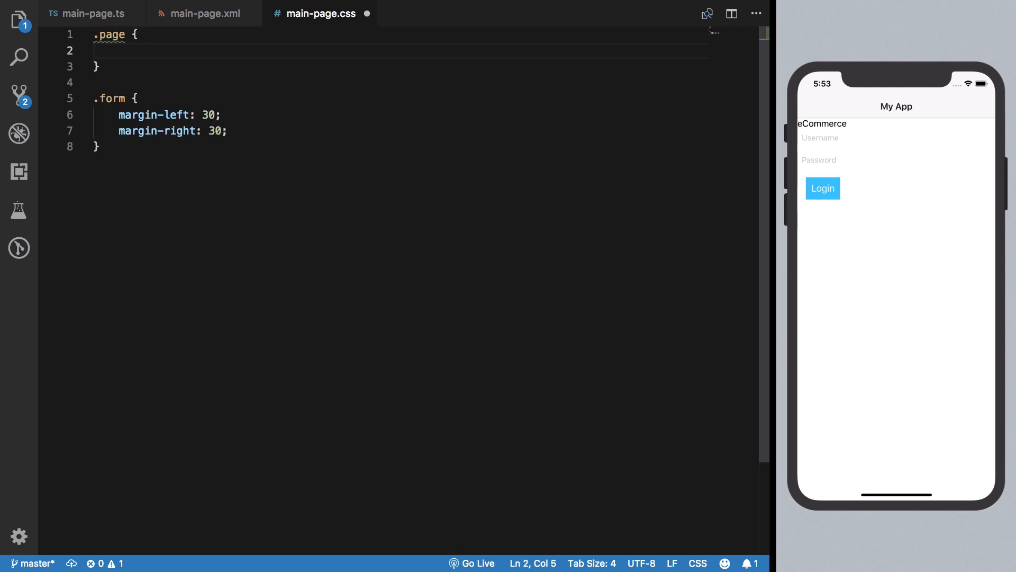
type("justify-content:")
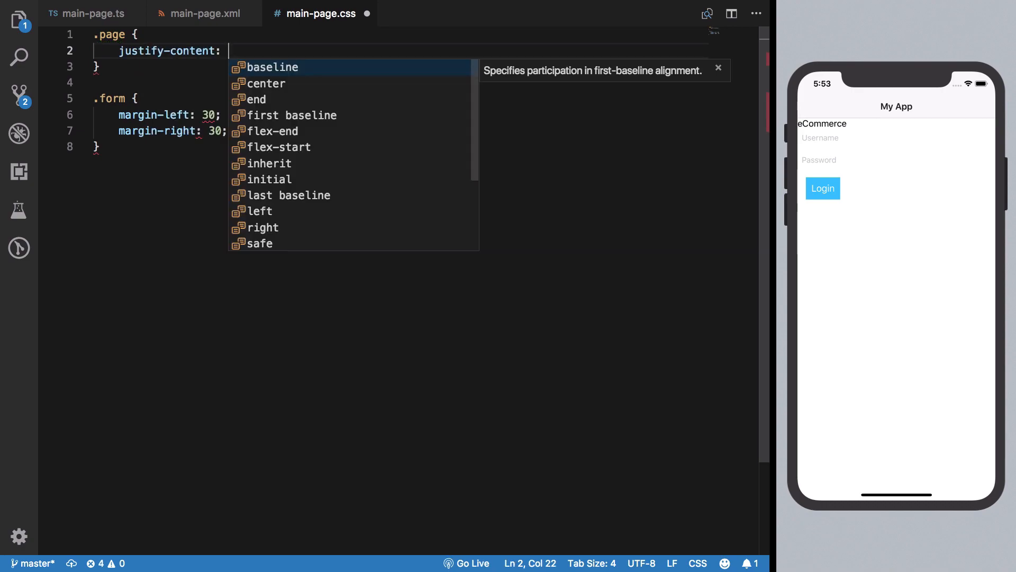
type("center;")
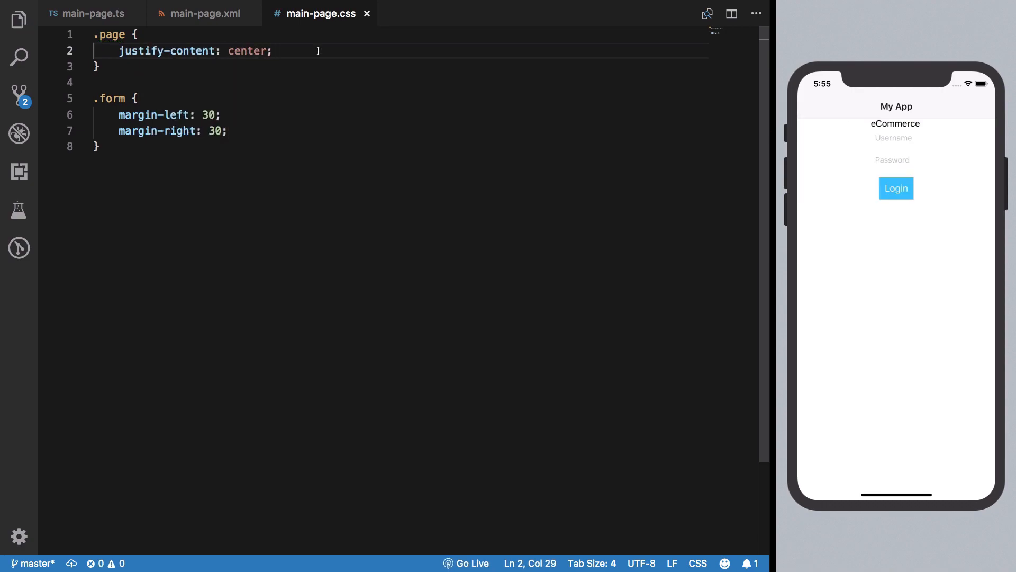
type("align")
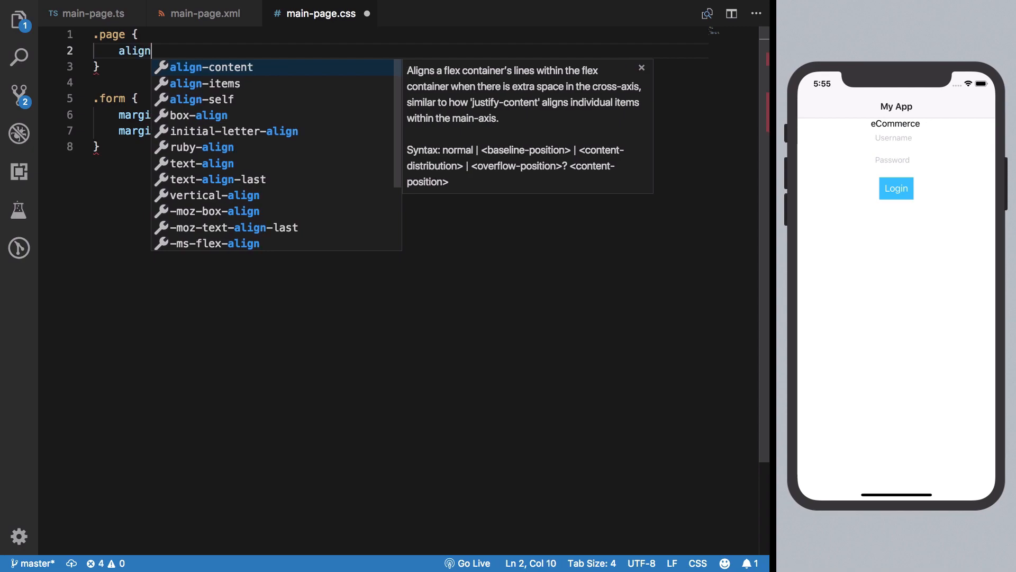
type("-items: center;")
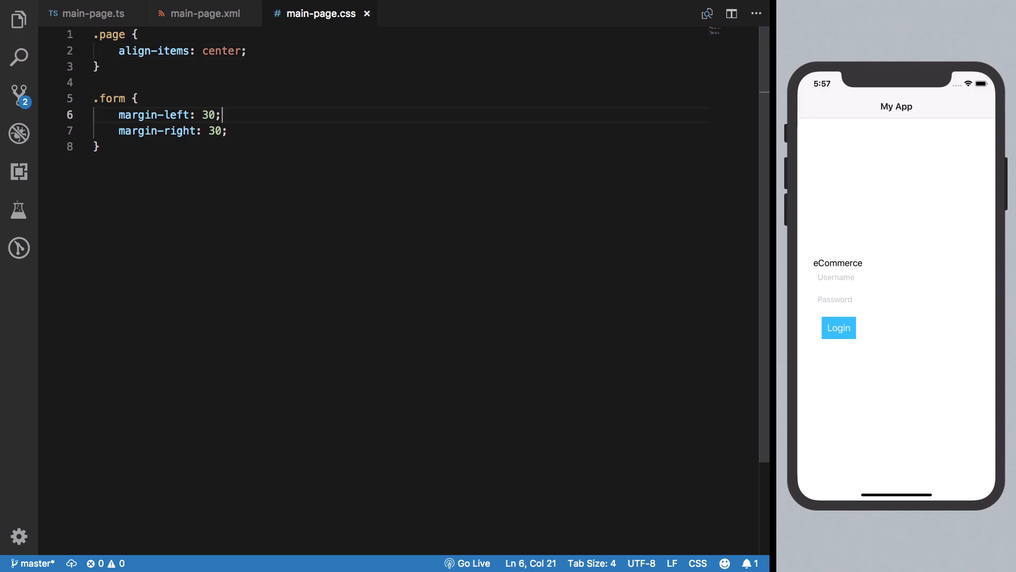
type("width: 100%;")
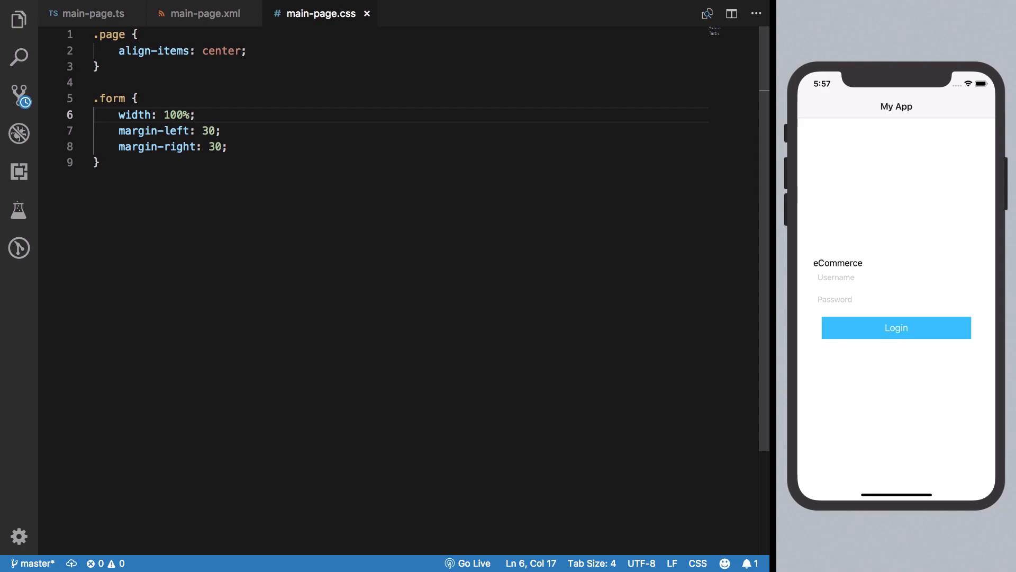
type(".")
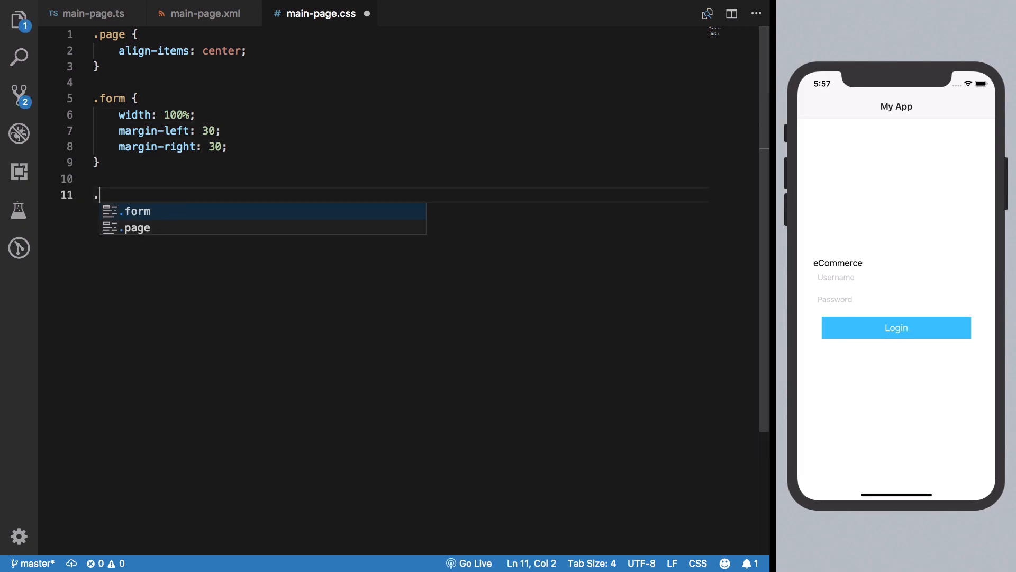
- Begin the .header rule with font-size 25, after confirming the label's class
type("header {")
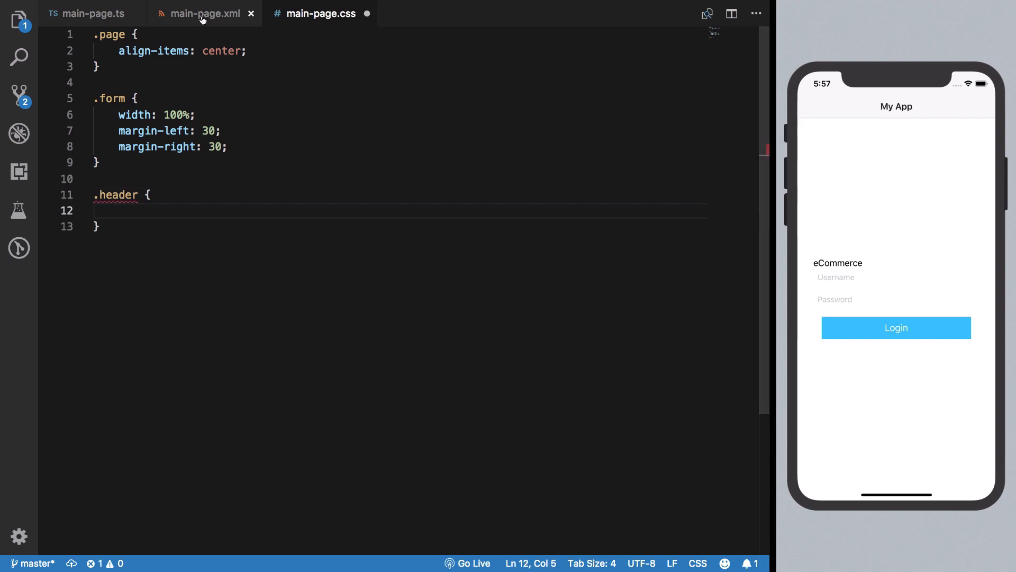
left_click(202, 12)
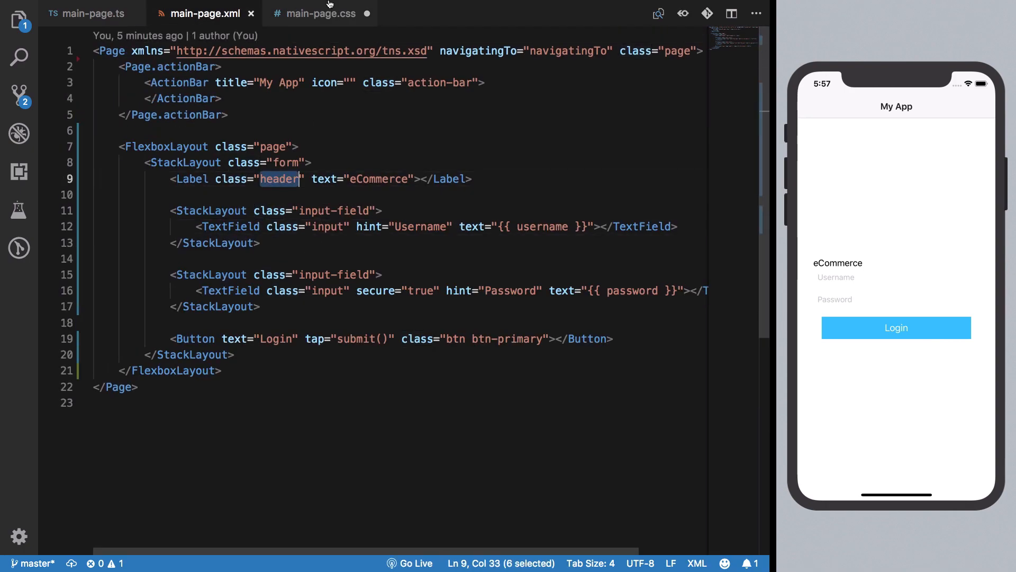
left_click(320, 12)
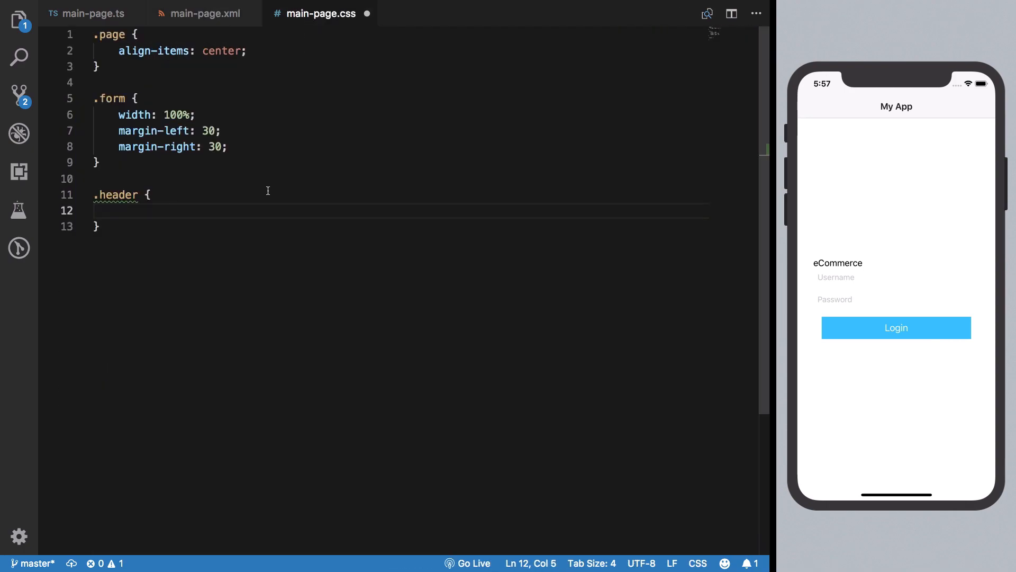
type("font-size: 25;")
type("text-align: center;")
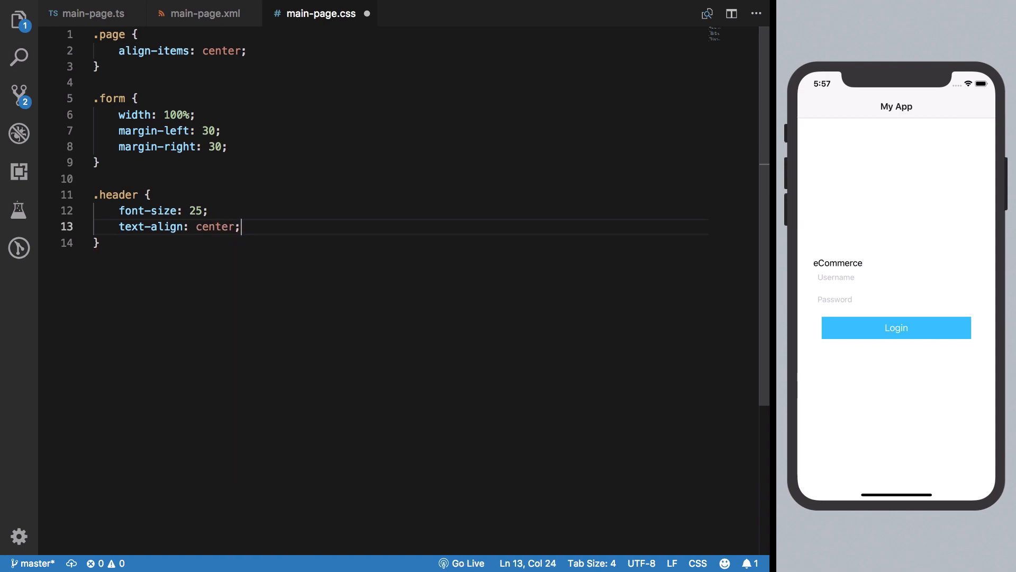
key("Enter")
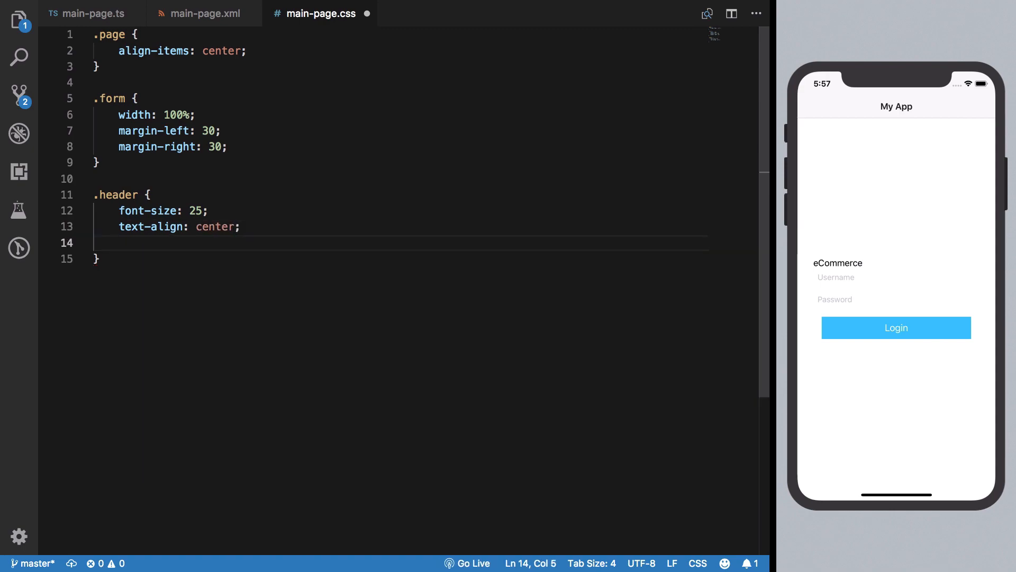
- Add color red, font-weight 600 and margin-bottom 70 to the header rule
type("co")
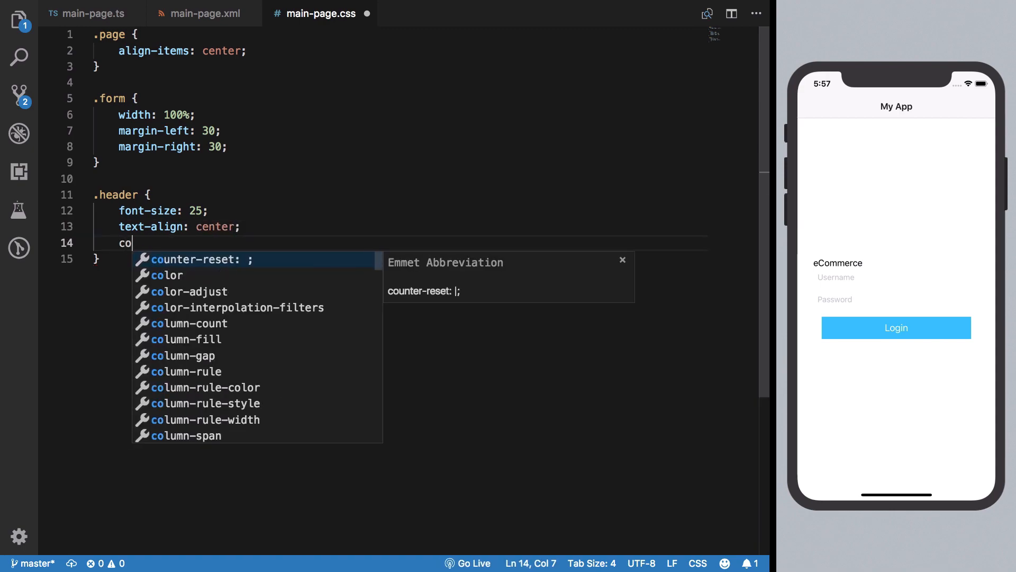
type("lor: red;")
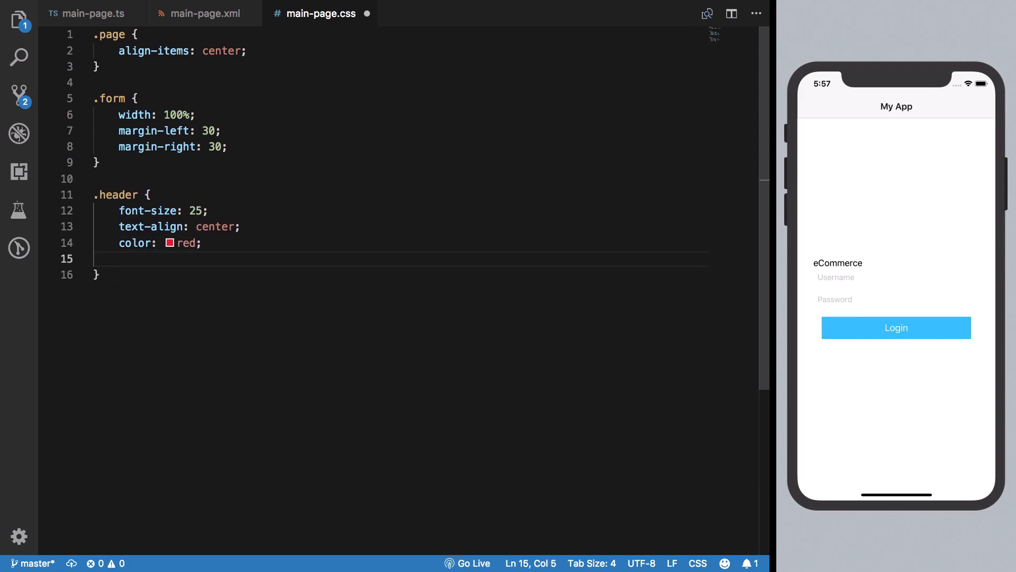
type("font-weight:")
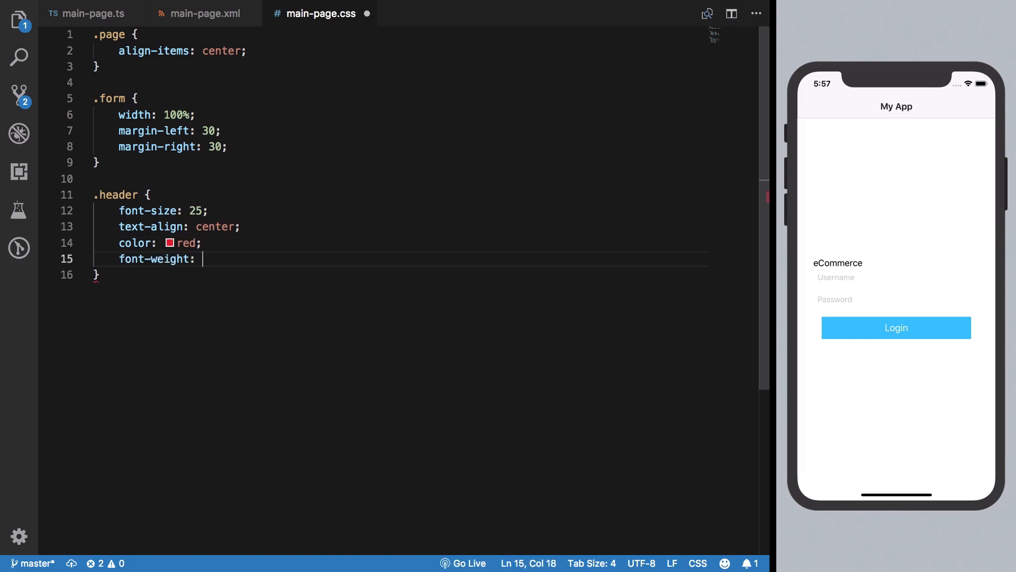
type("600;")
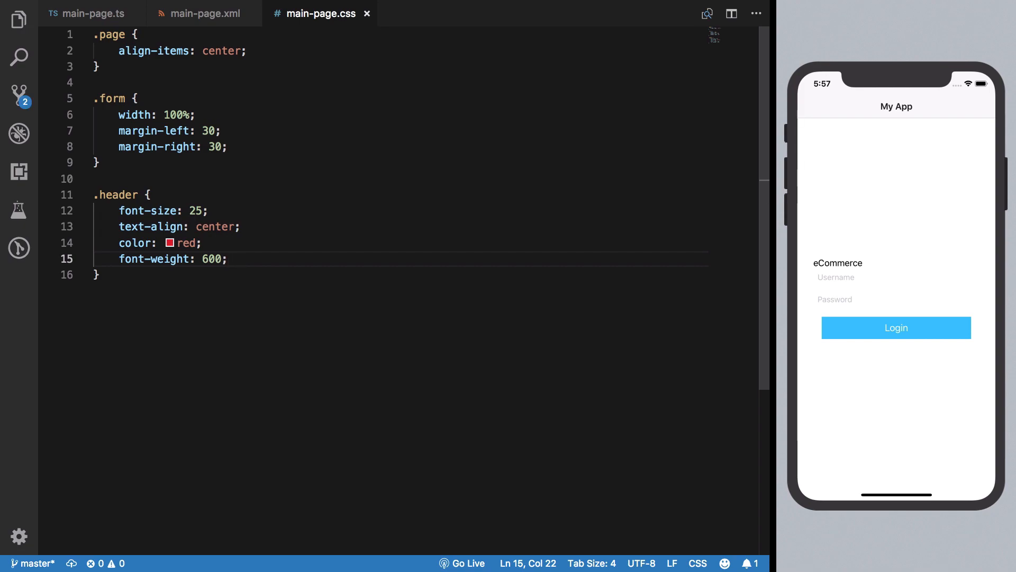
key("enter")
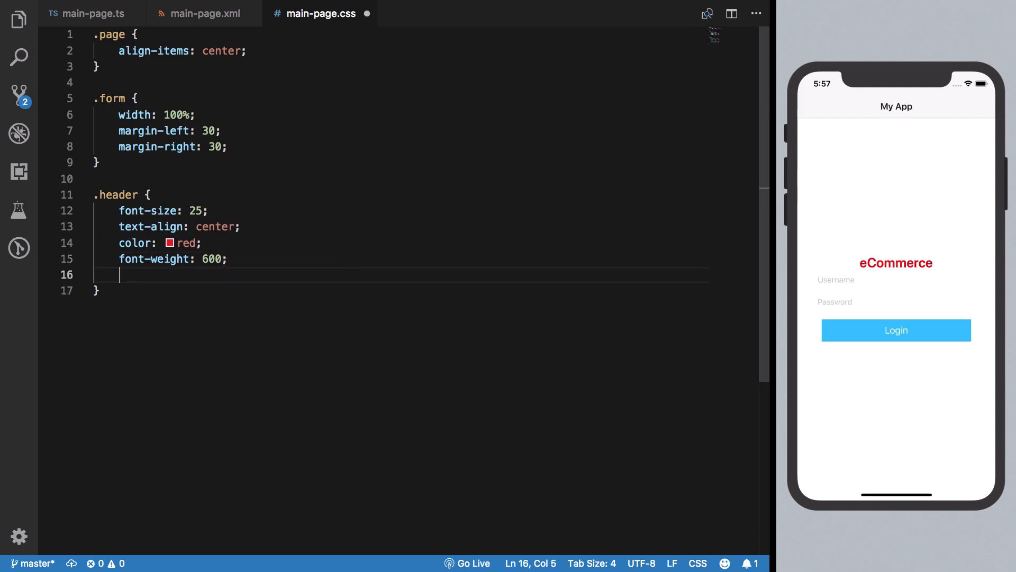
type("margin-bottom:")
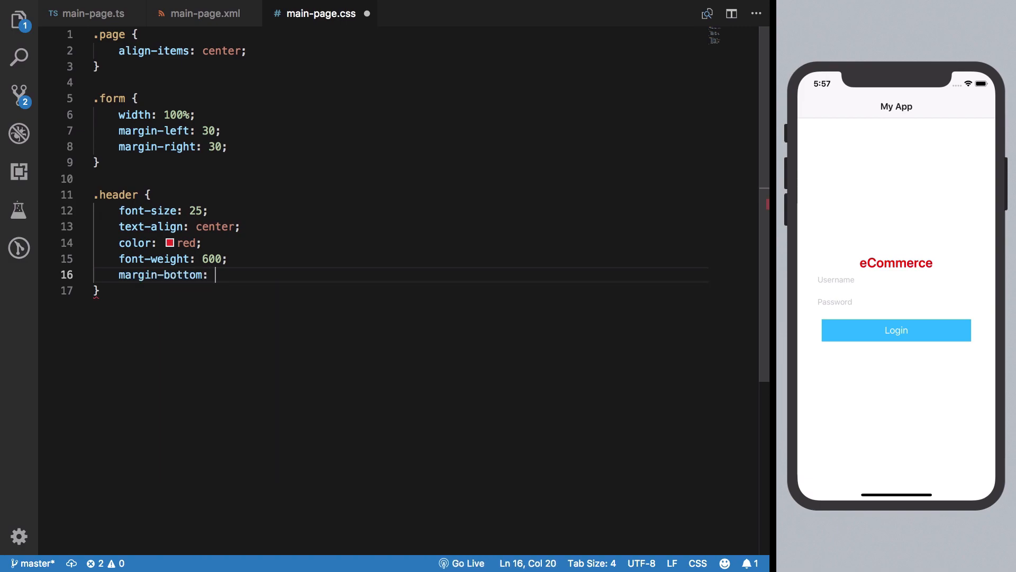
type("70;")
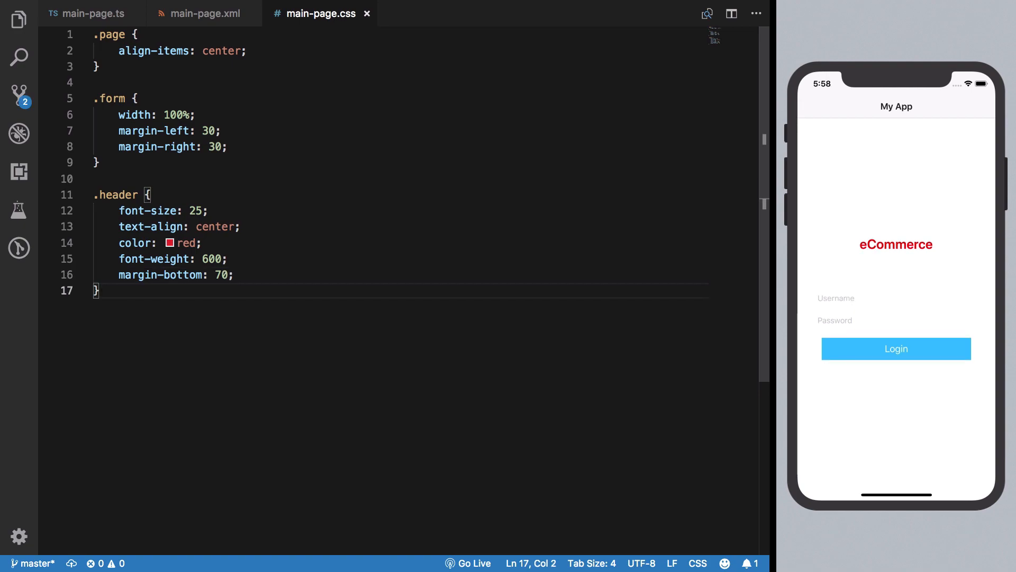
type(".")
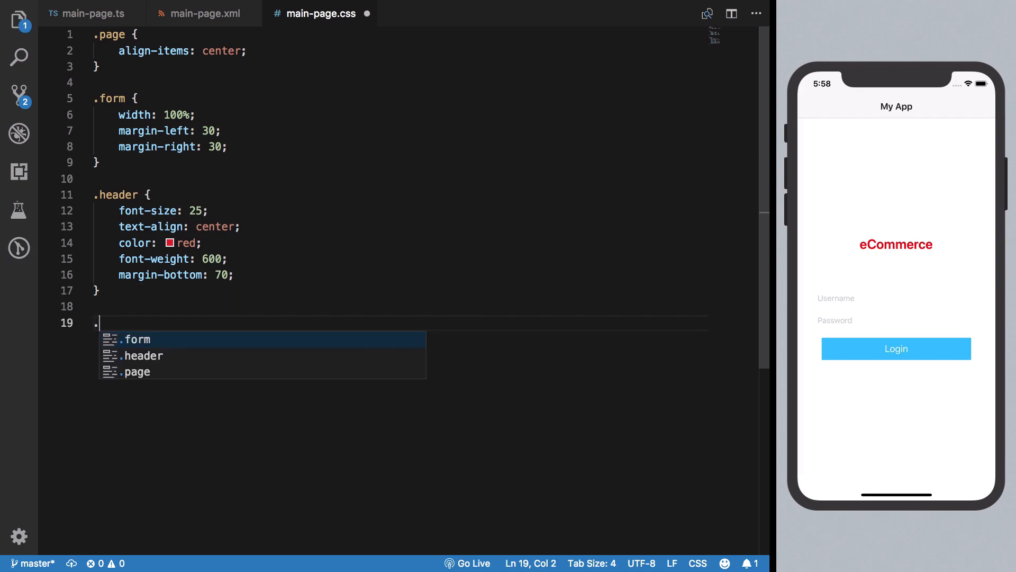
- Add an .input-field rule with margin-bottom 20, checking class names in main-page.xml
type("input-field {")
type("margin-bottom: 20")
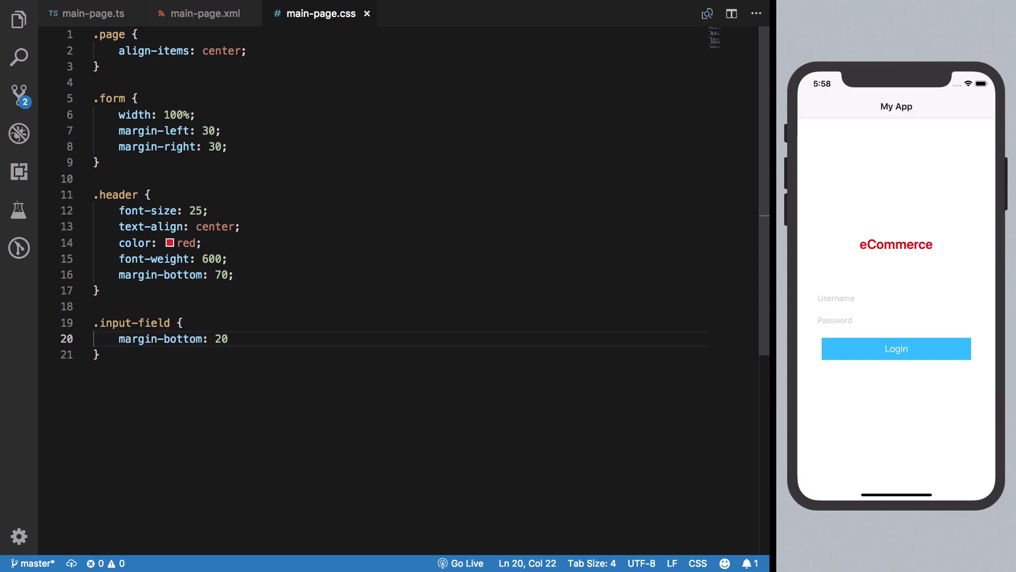
mouse_move(309, 374)
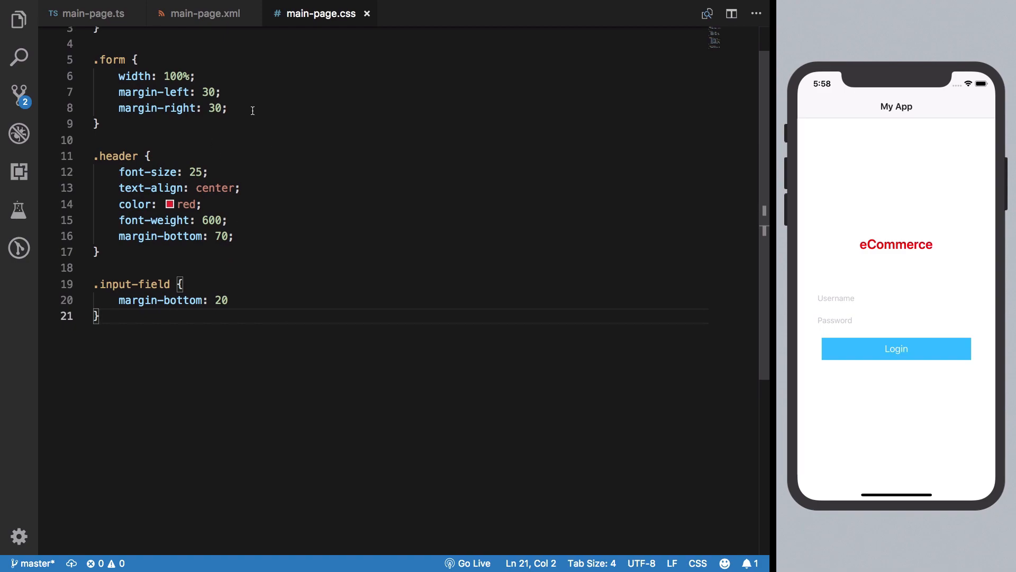
left_click(203, 13)
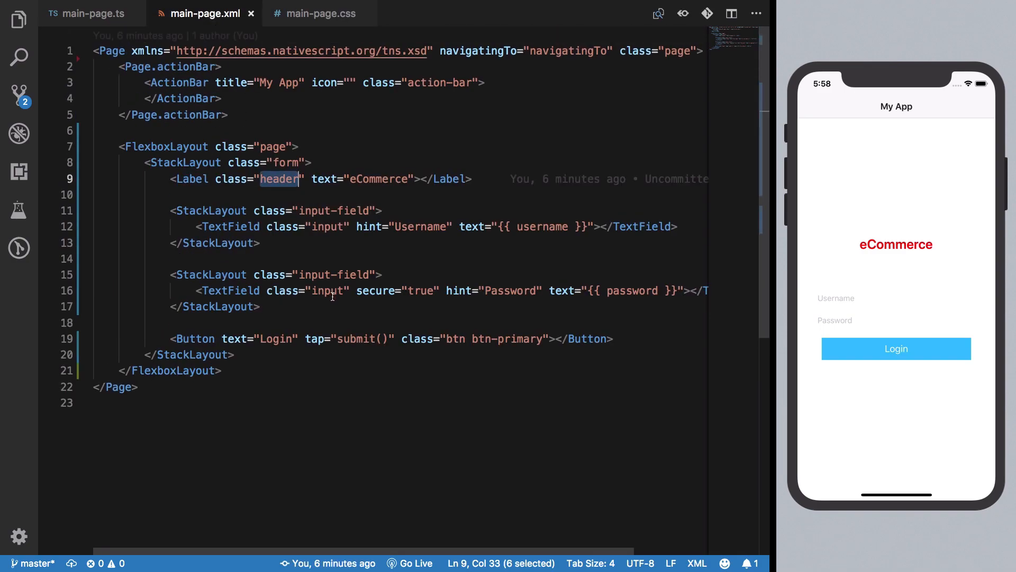
left_click(319, 12)
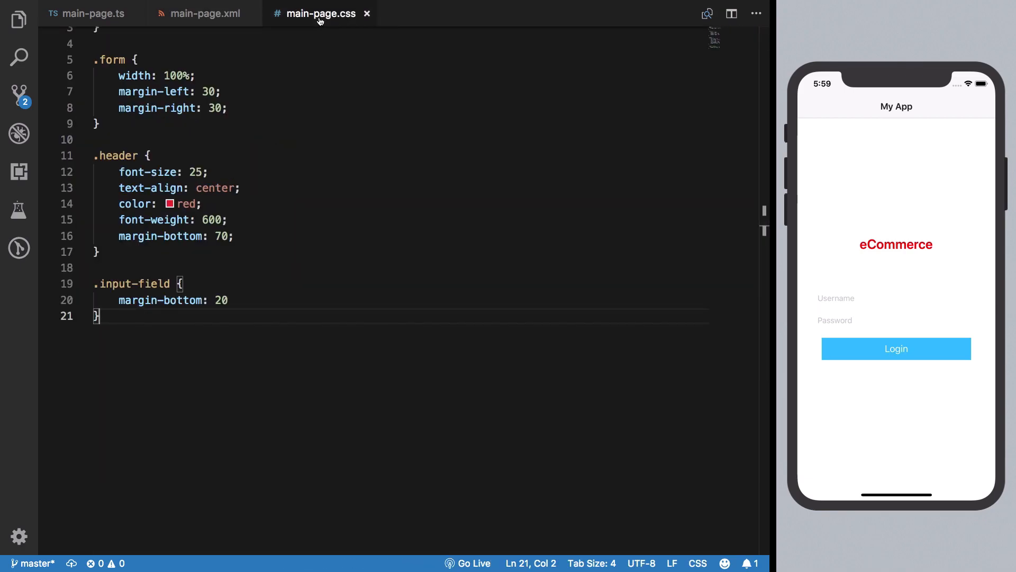
- Add an .input rule with font size 20, trying placeholder colors black, red and #eeeeee
type(".input {")
type("font-size: 20;")
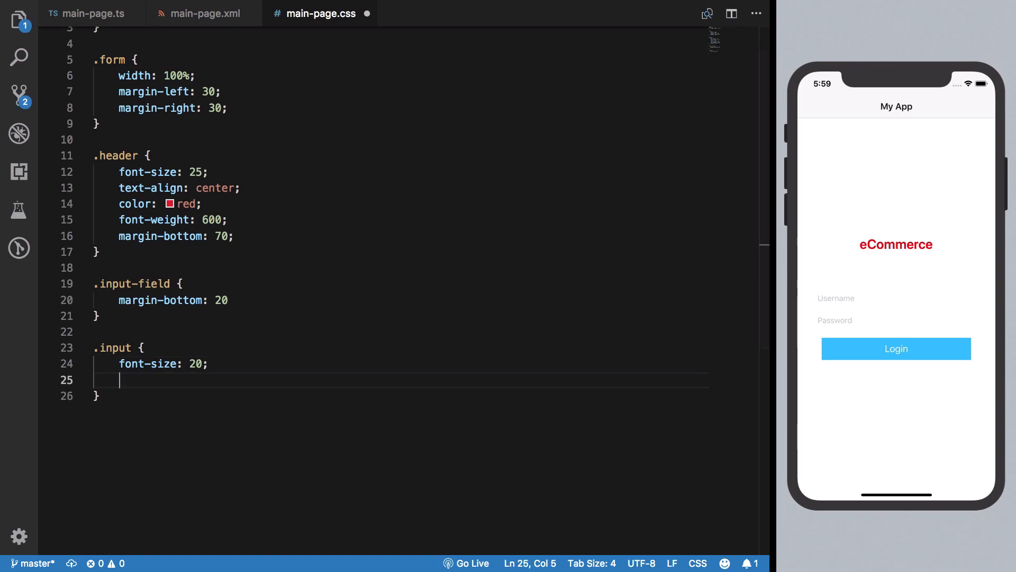
type("placeholder-")
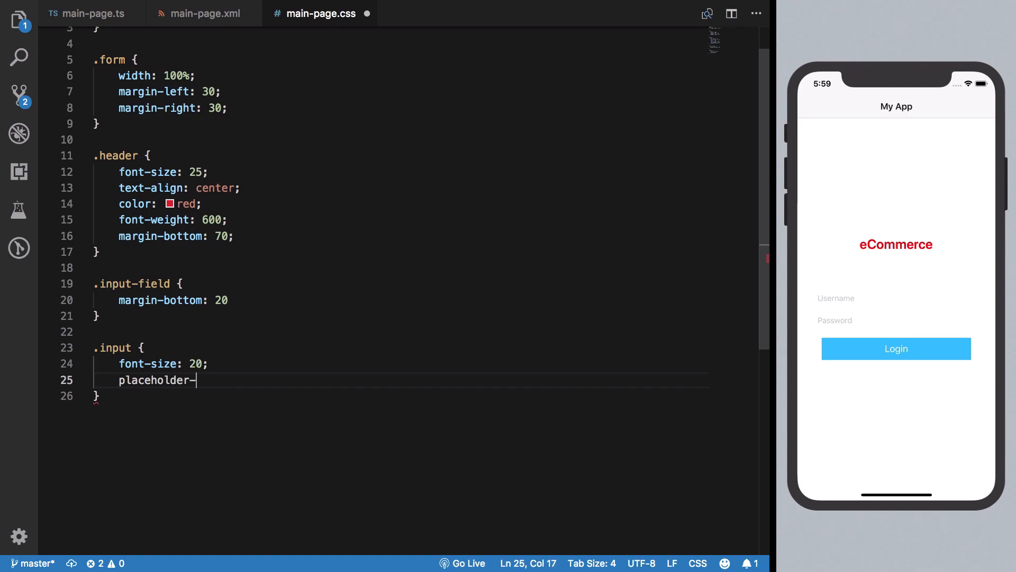
type("color: black;")
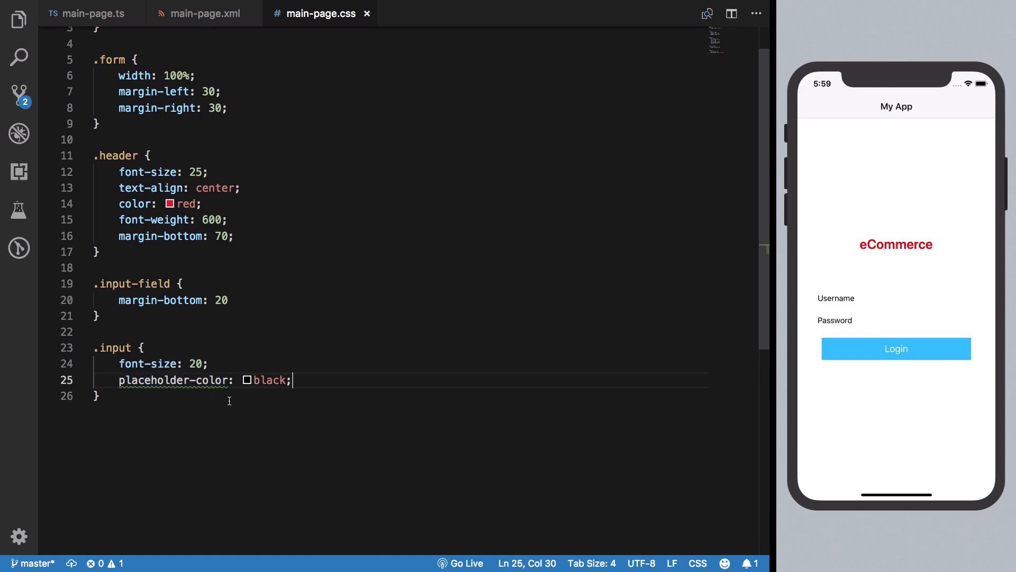
type("r")
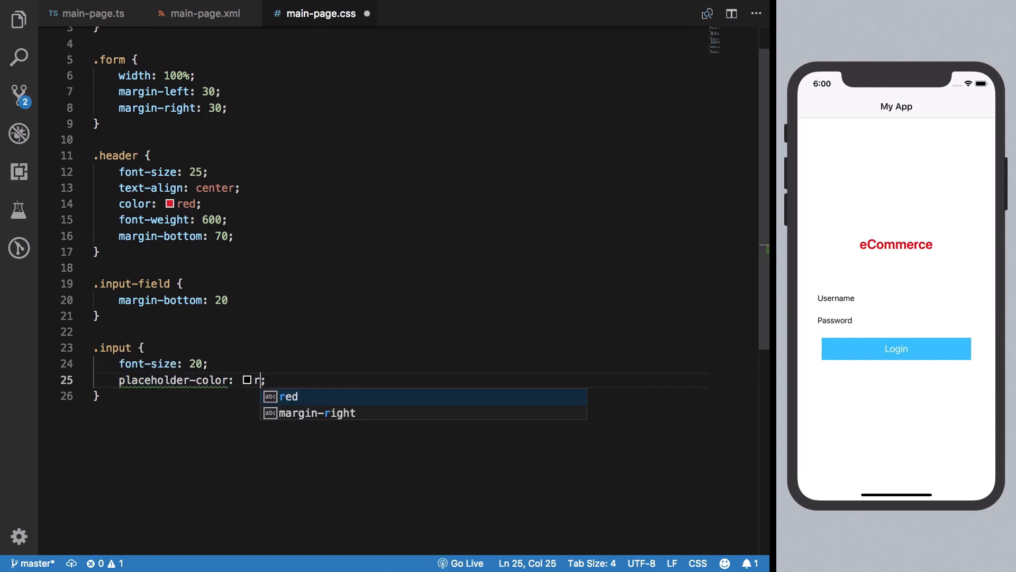
type("ed")
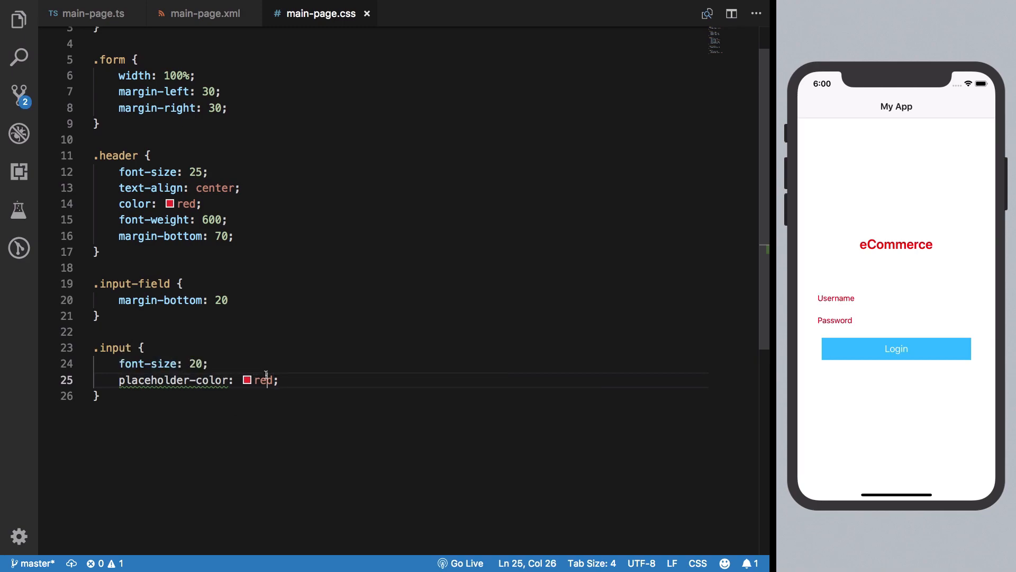
type("#eeeeee")
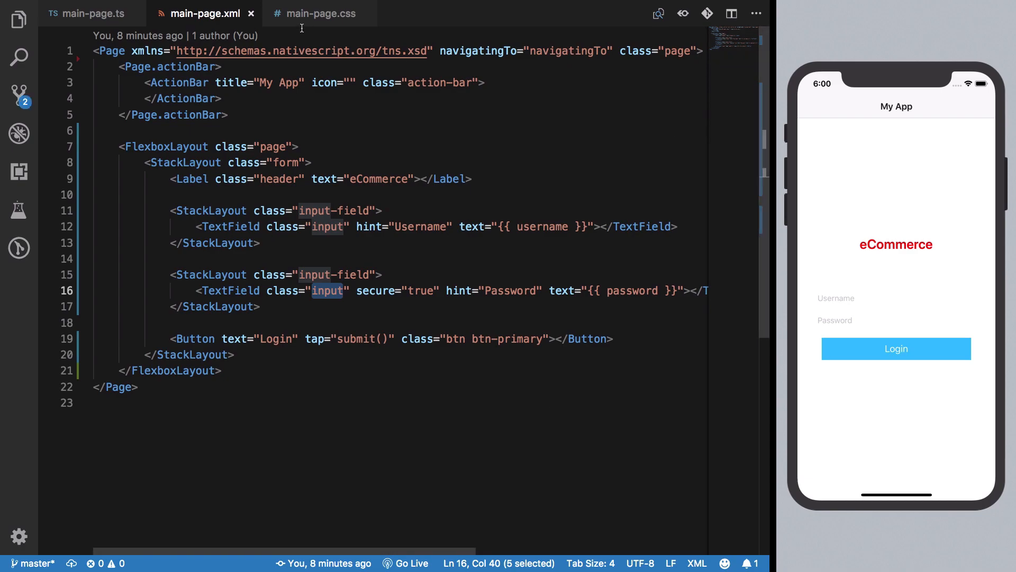
- Give .btn-primary height 50, red background, font size 20 and font-weight 600
left_click(318, 13)
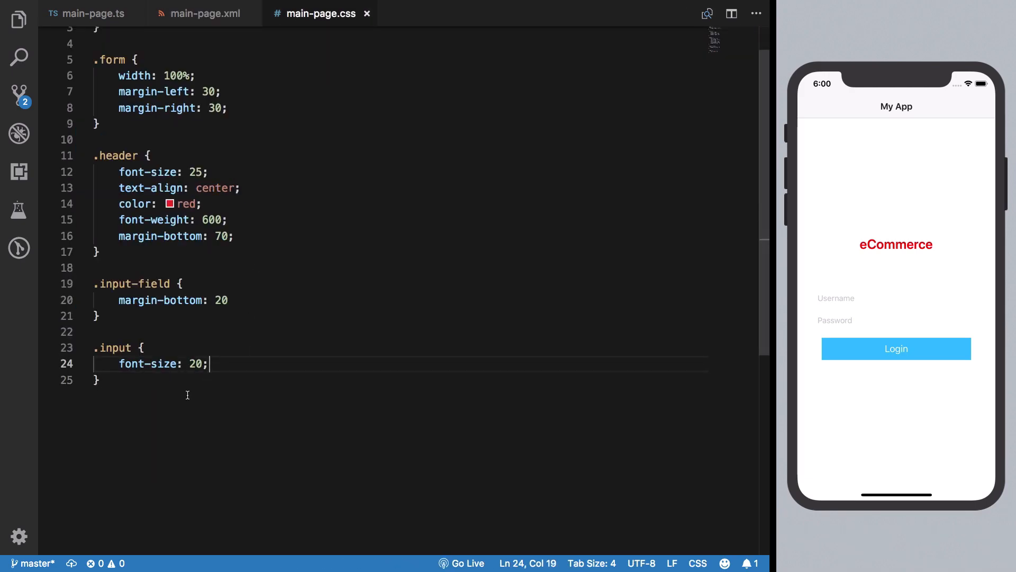
type(".btn-")
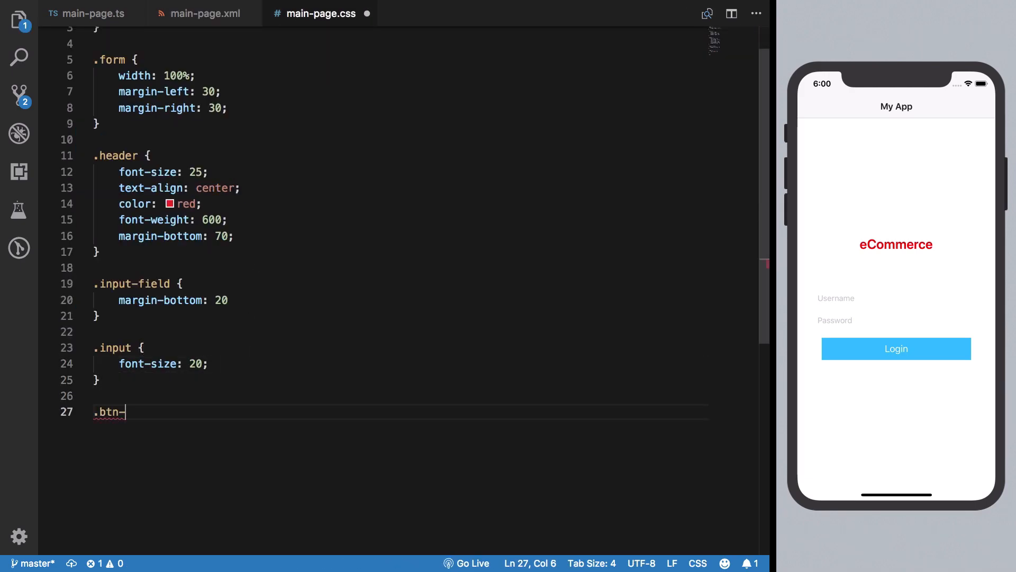
type("primary {")
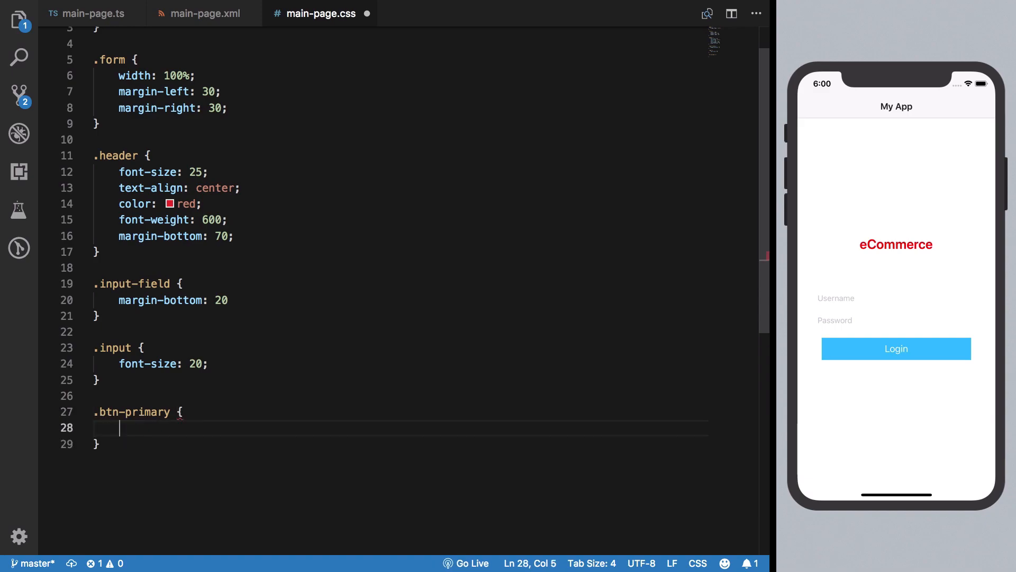
type("height: 50;")
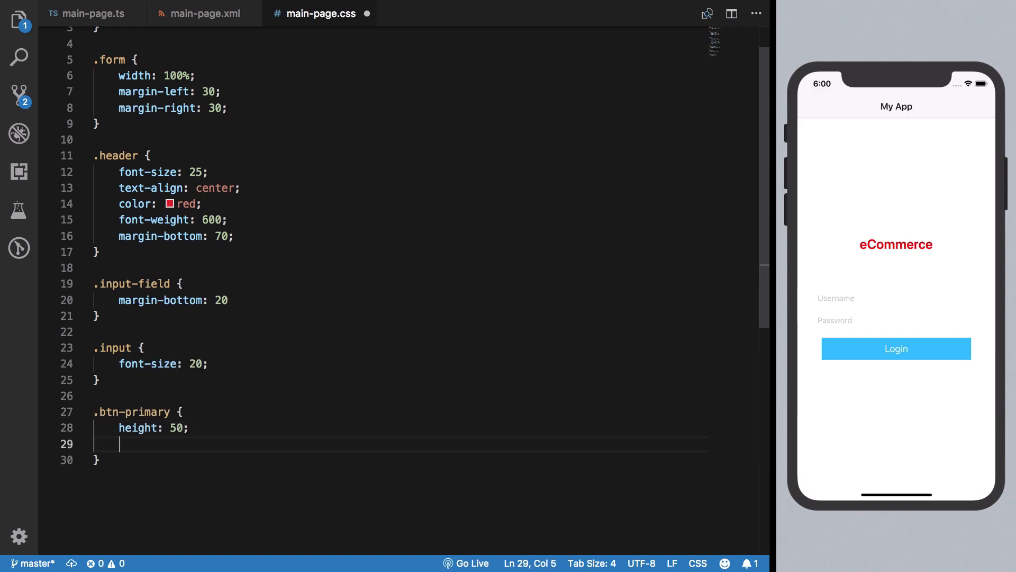
type("background")
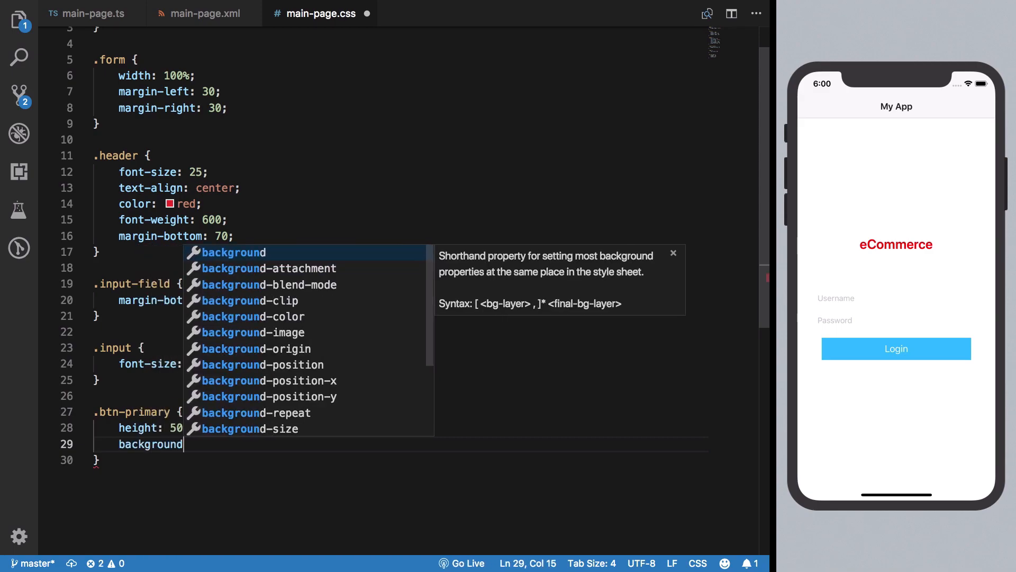
type("-color: red;")
type("font-size:")
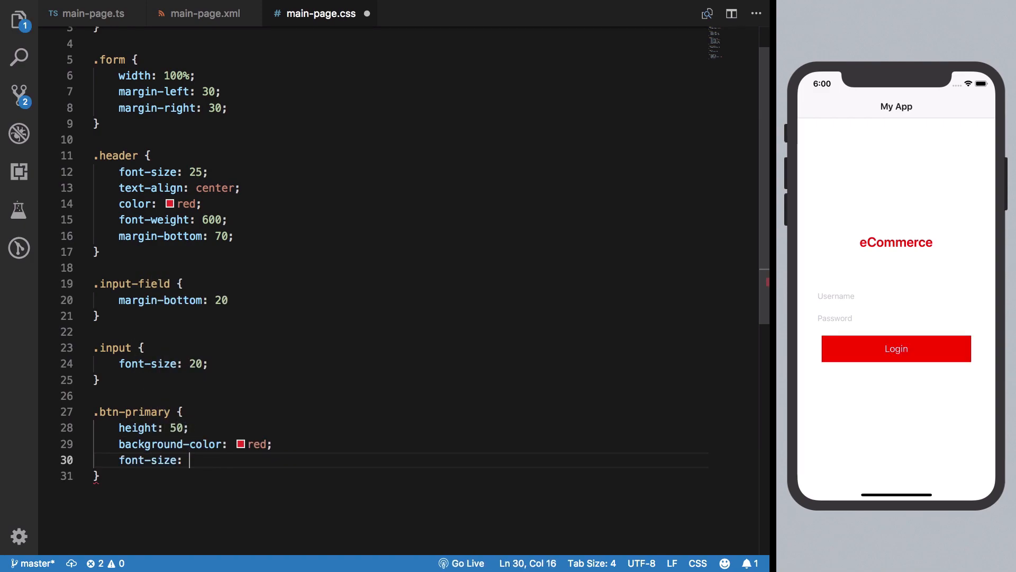
type("20;")
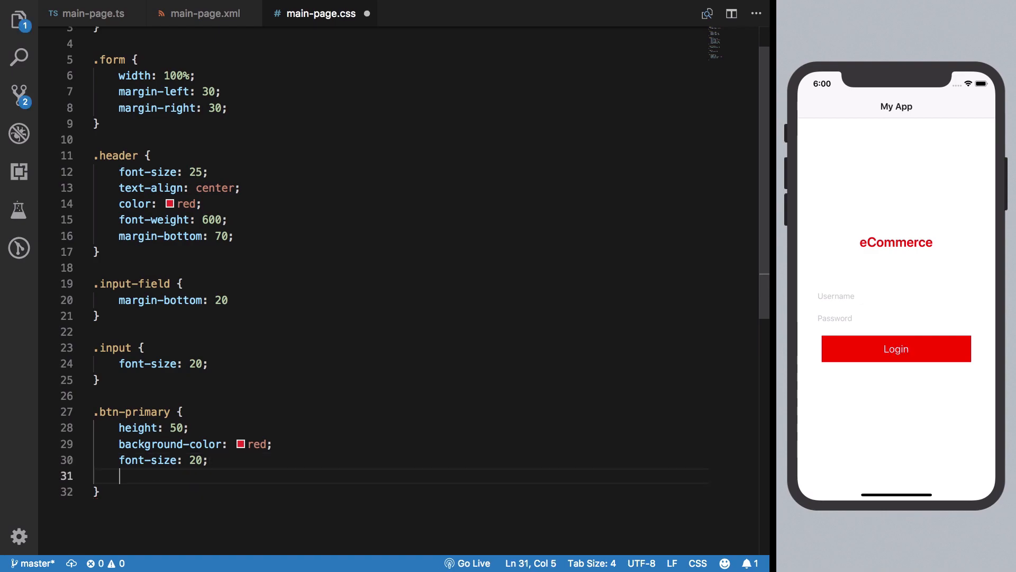
type("font-weight:")
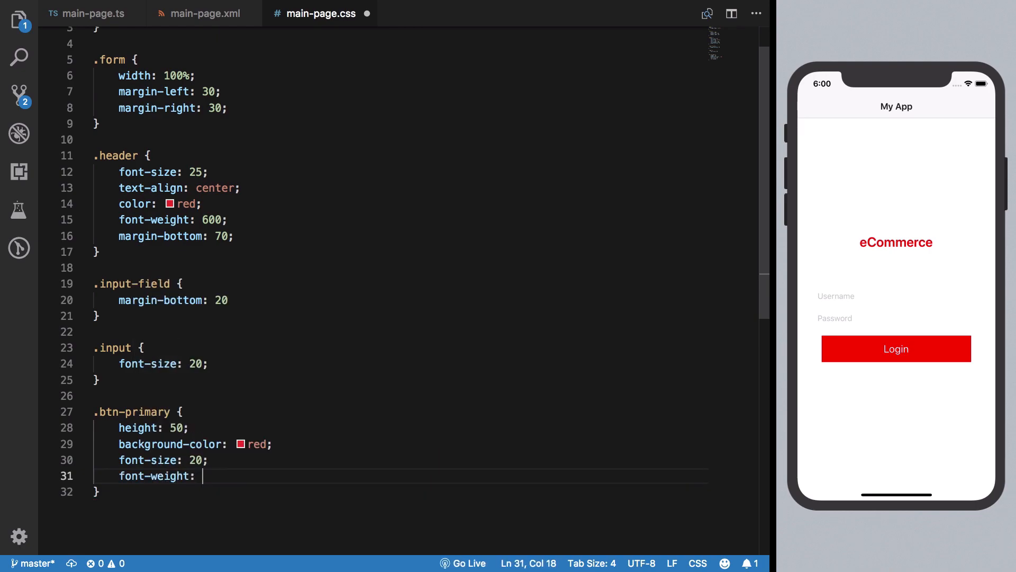
type("600;")
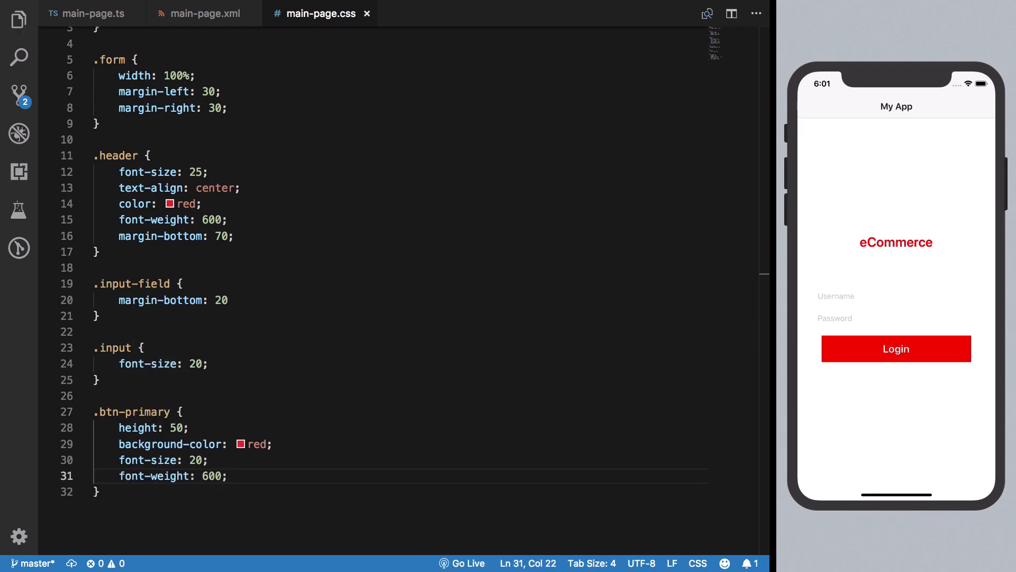
left_click(205, 12)
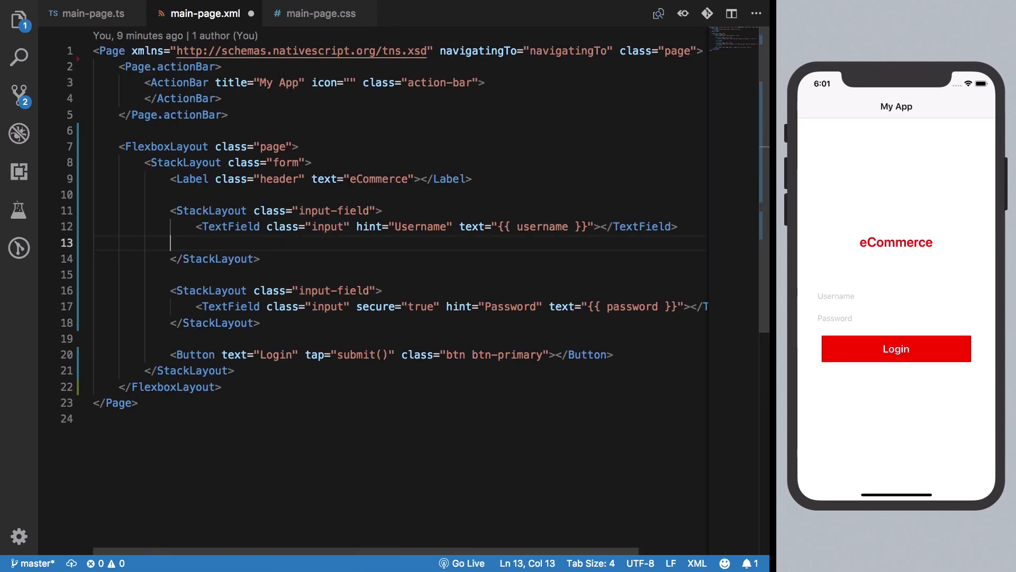
- Add an hr-light StackLayout under each TextField, save, and test typing in the fields
type("Stack>")
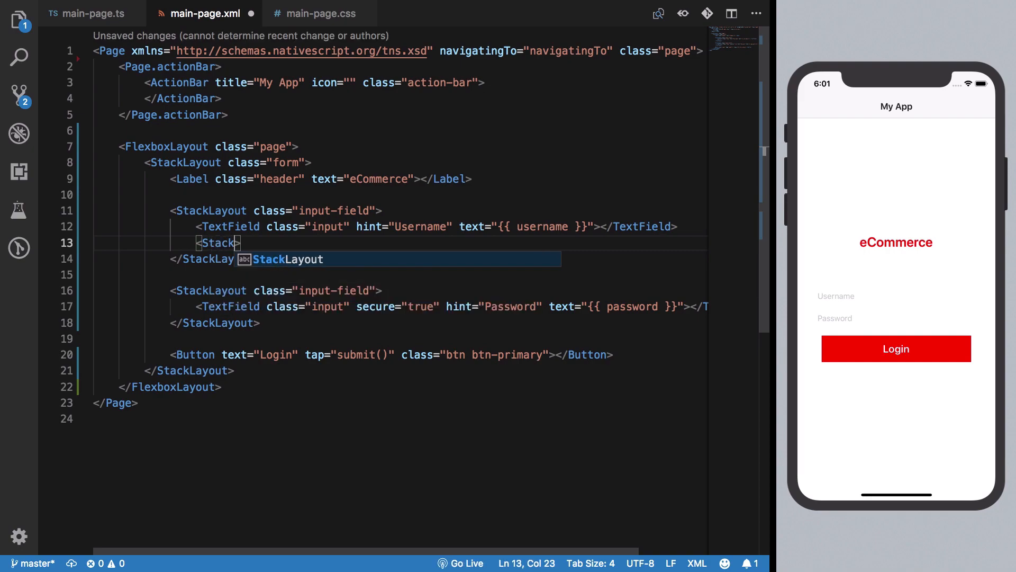
type("Layout cals")
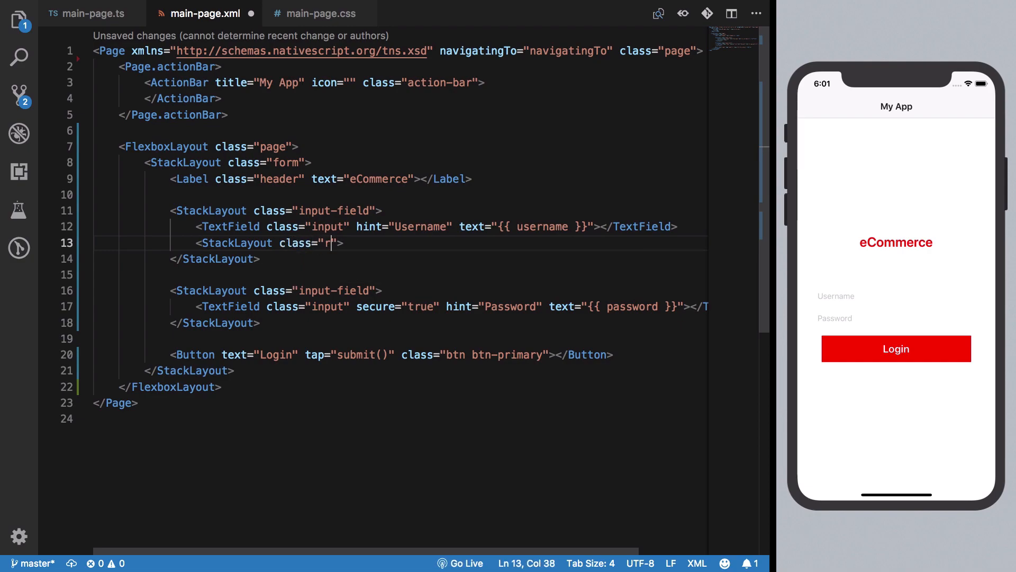
type("hr-light")
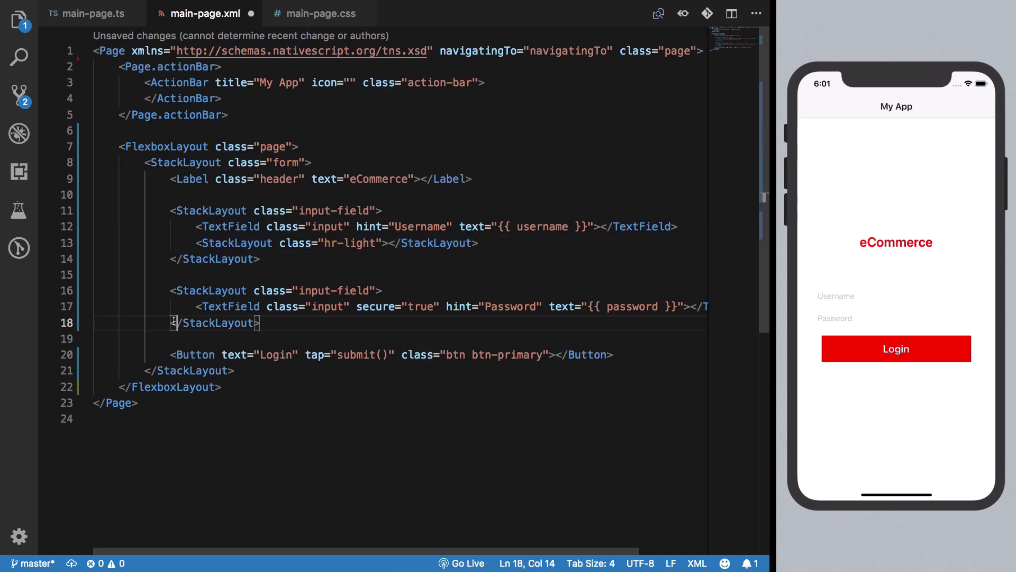
type("<StackLayout class=\"hr-light\"></StackLayout>")
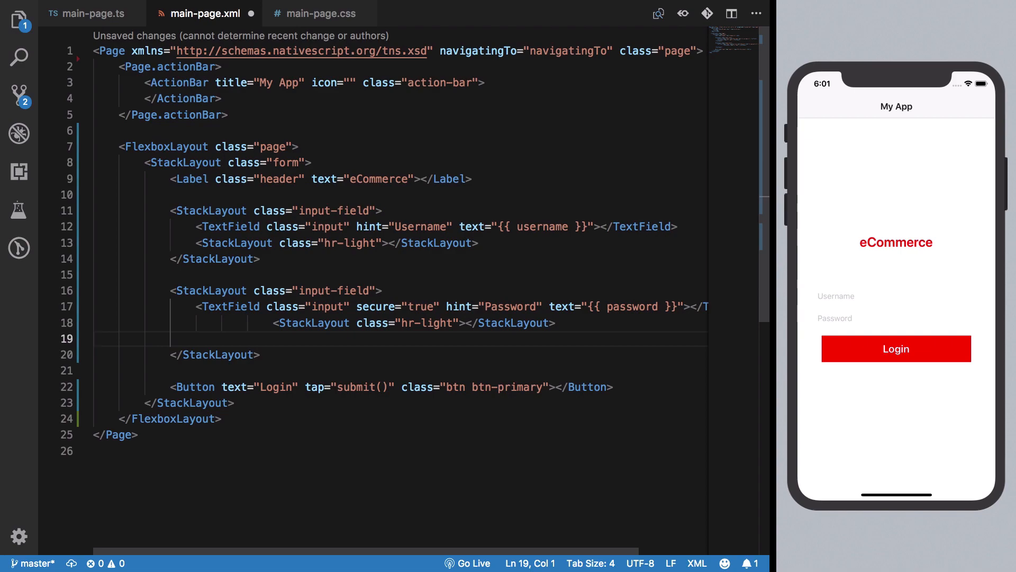
key("ctrl+s")
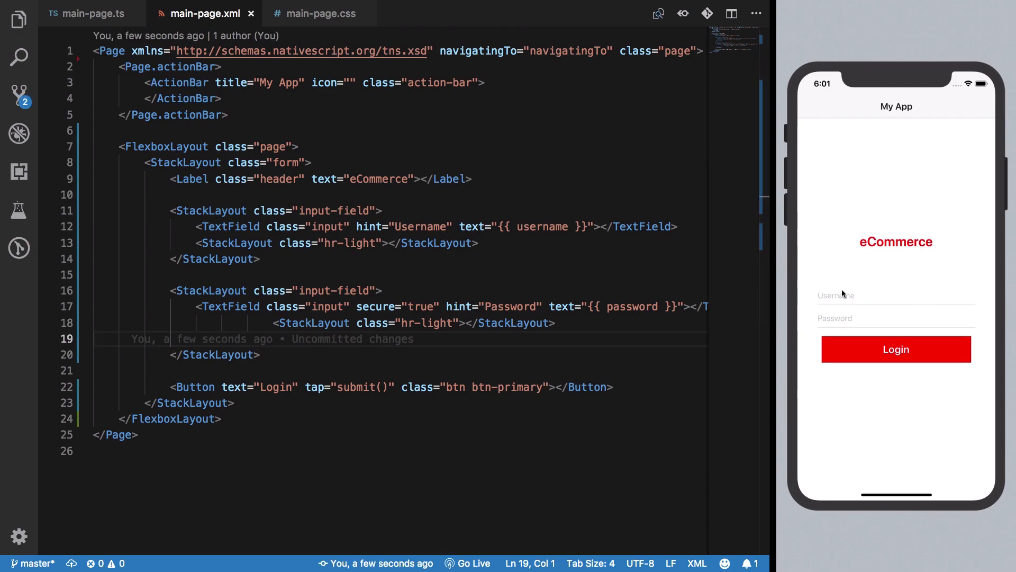
type("Dsfdsf")
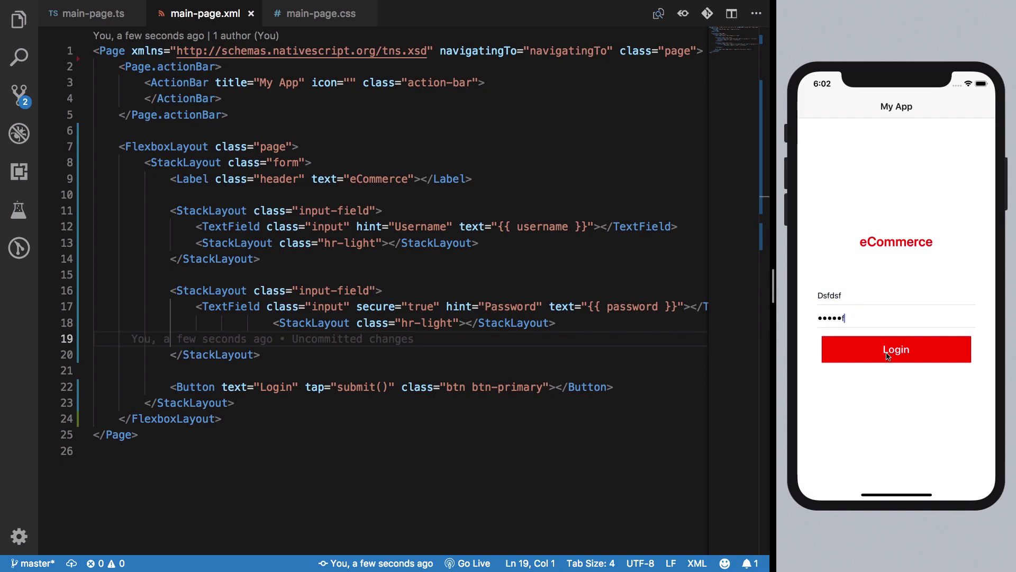
double_click(355, 386)
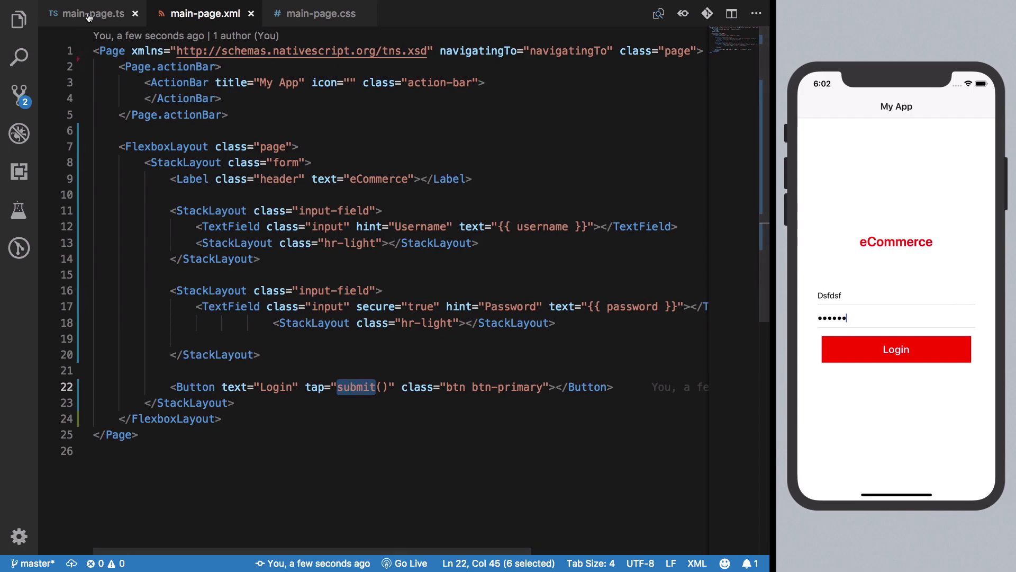
- In main-page.ts, start an exported submit(args: EventData) function casting args.object to a Button
left_click(92, 13)
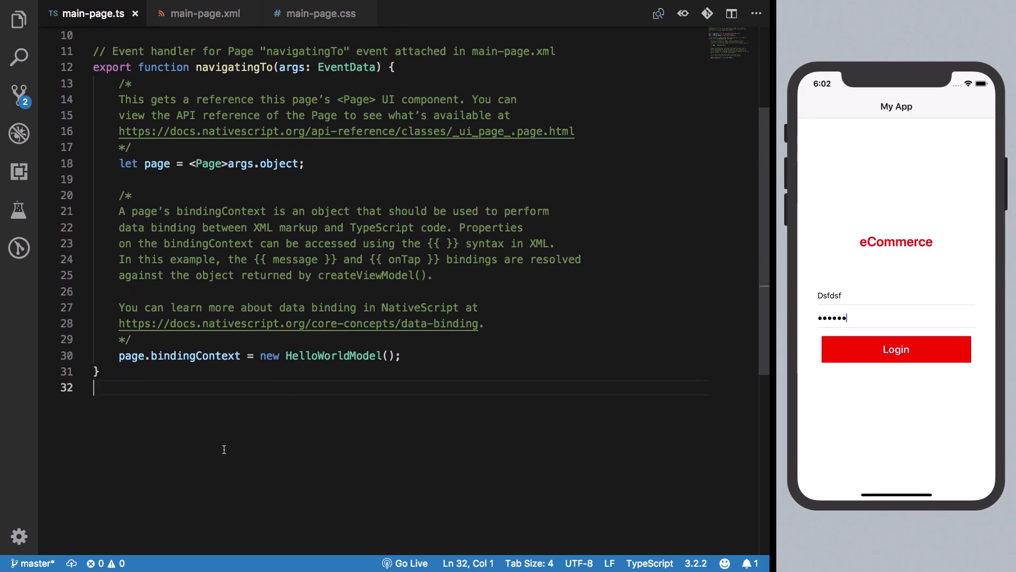
type("export function submit(")
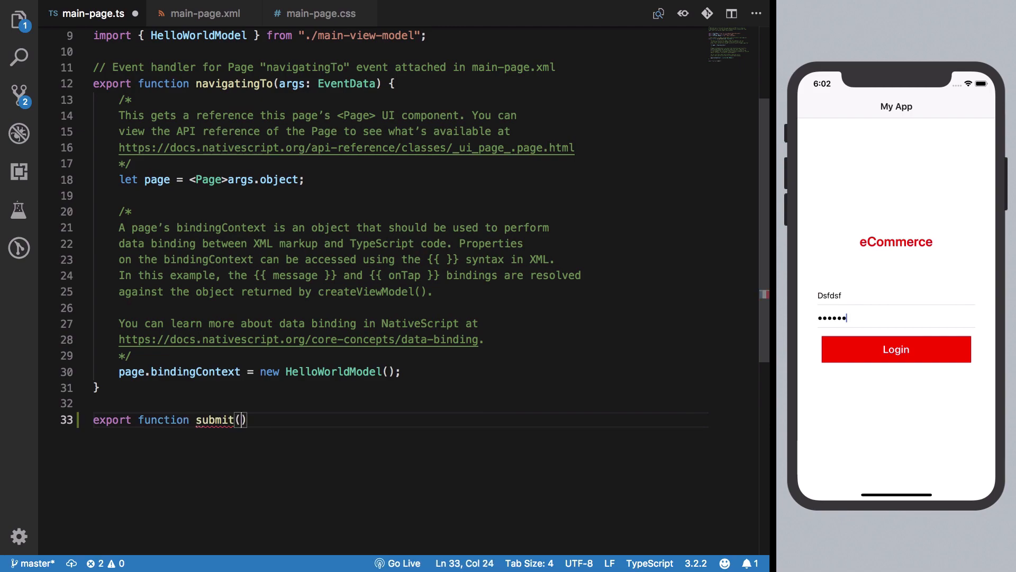
type("args: EventData")
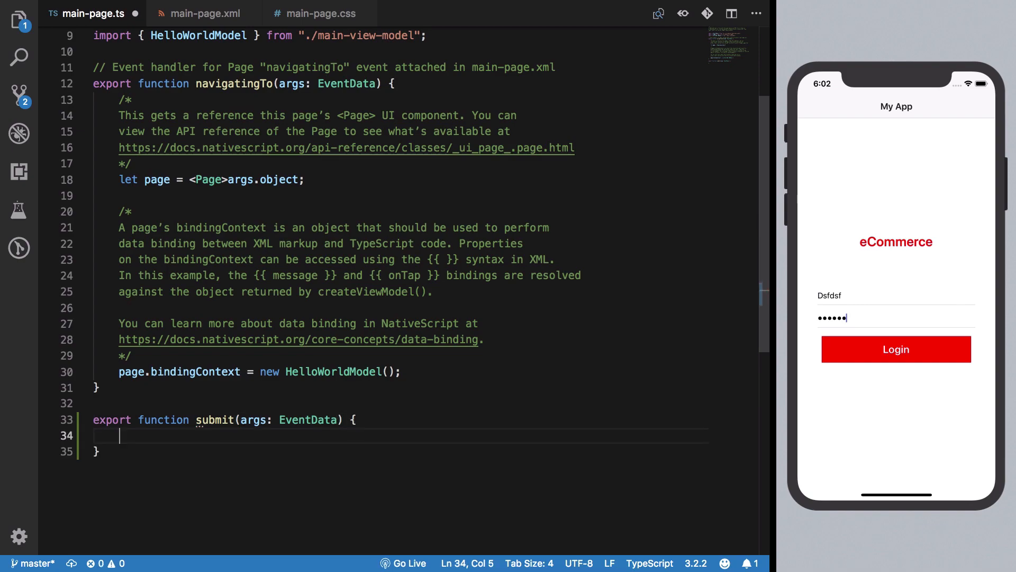
type("const button")
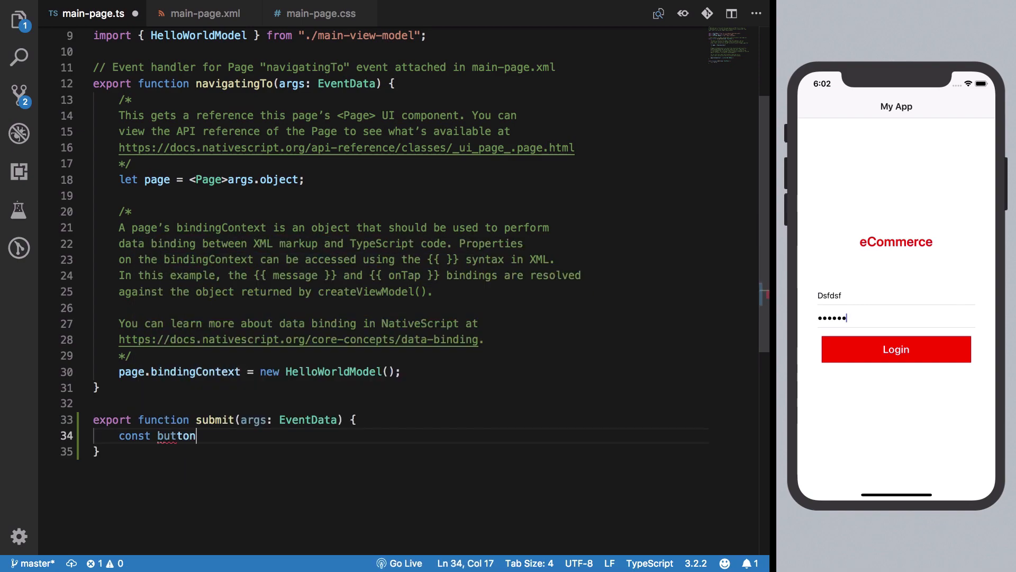
type("= <Button>arg")
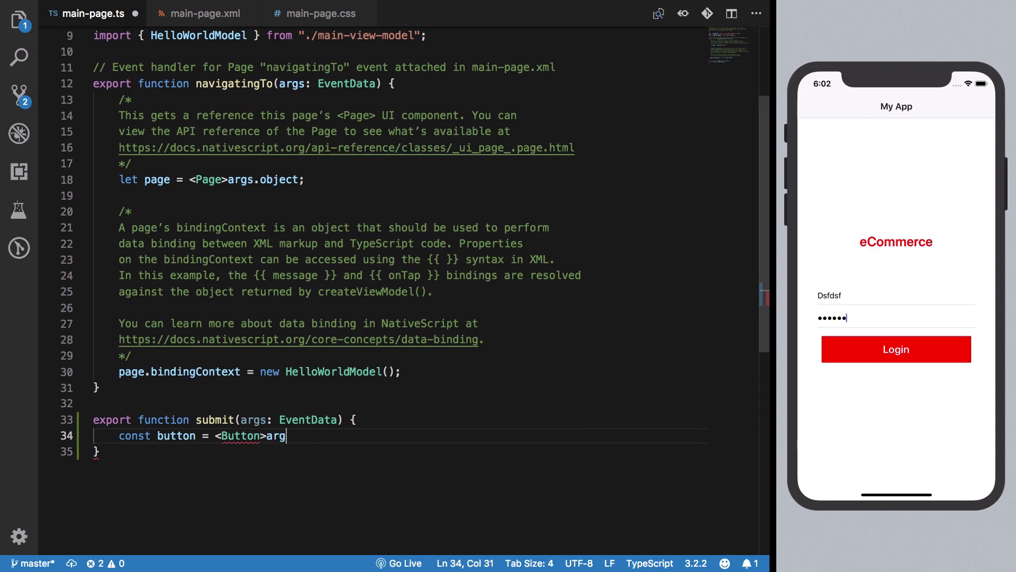
type("s.object")
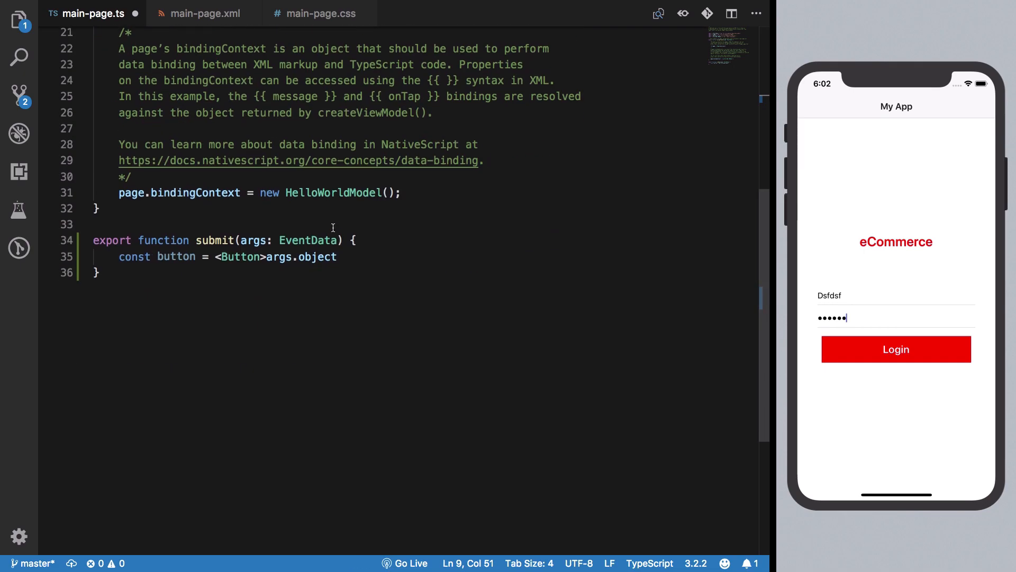
- Get the button's page, add a 'check correct' comment, and begin page.frame.navigate
type("const page =")
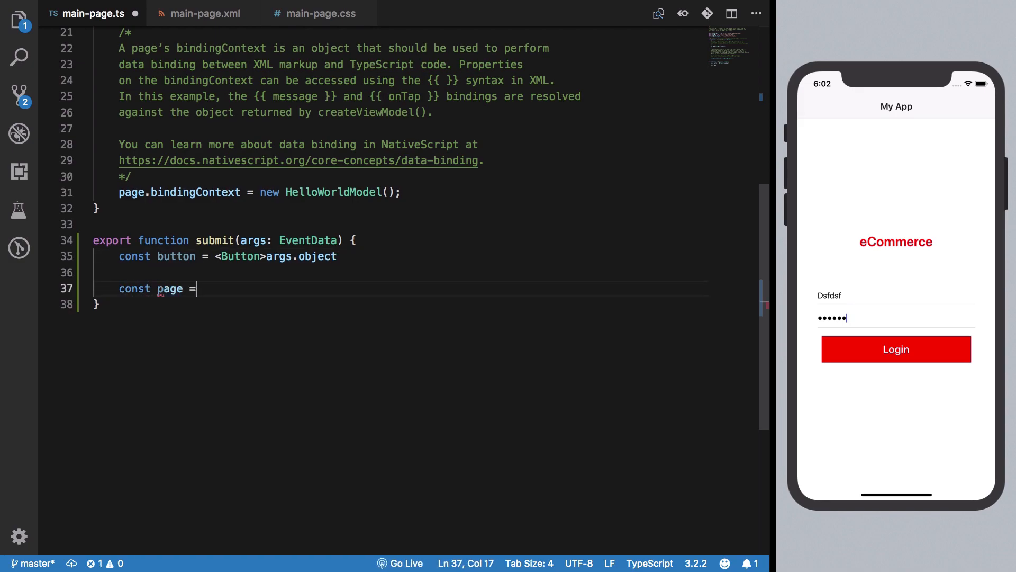
type("button.page")
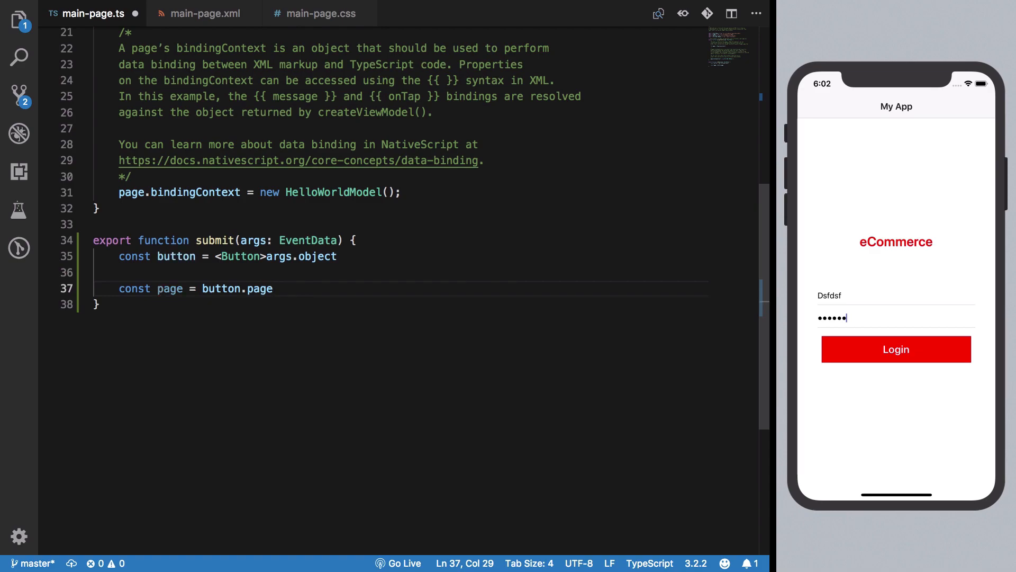
type("// check if the user is co")
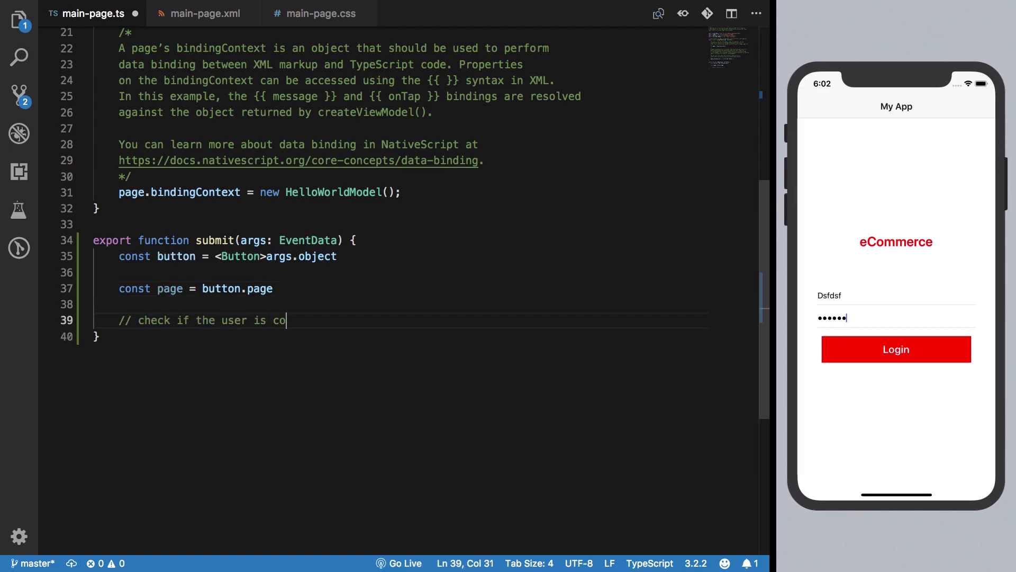
type("rrect")
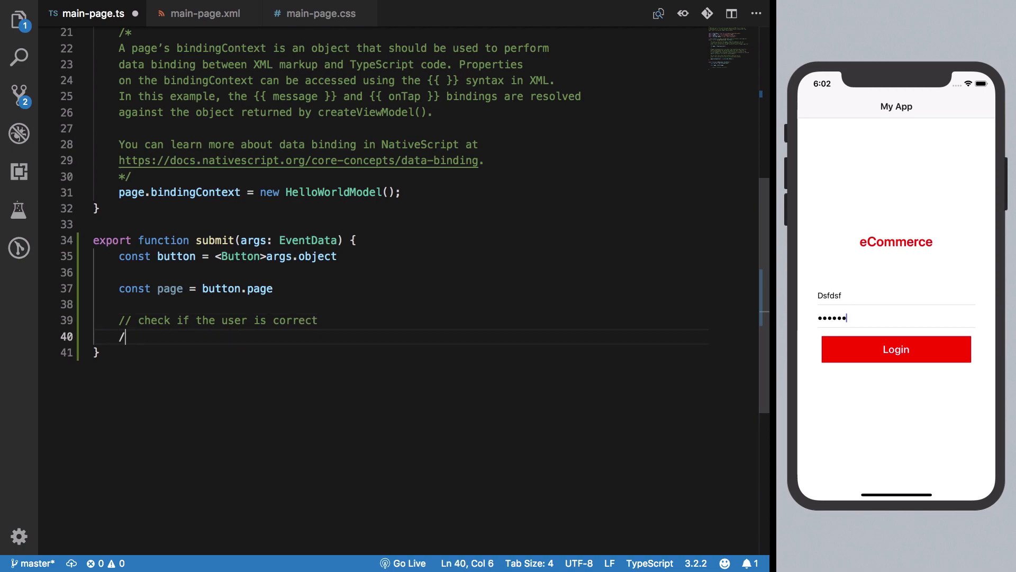
type("/")
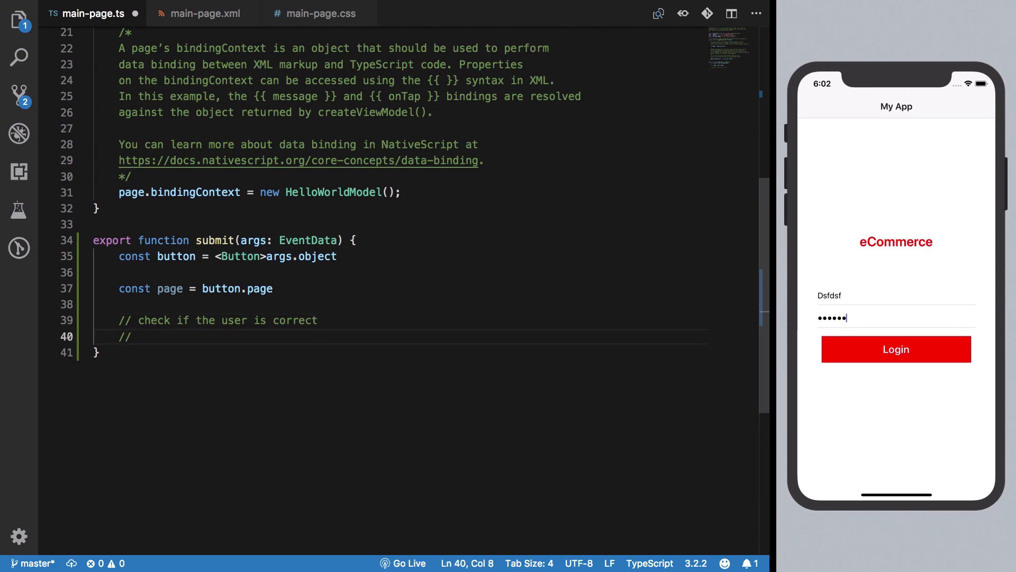
type("page.frame.")
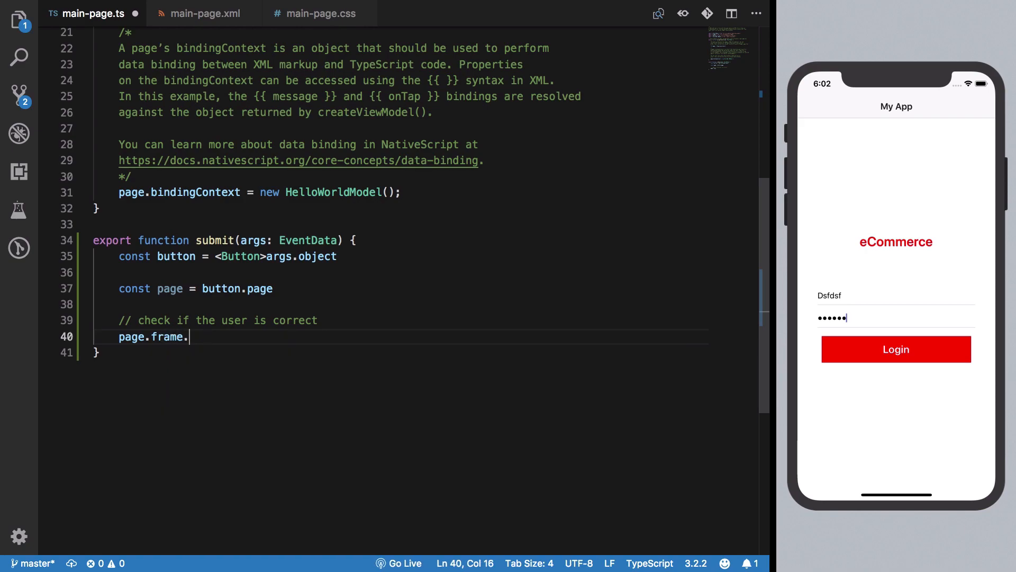
type("navigate")
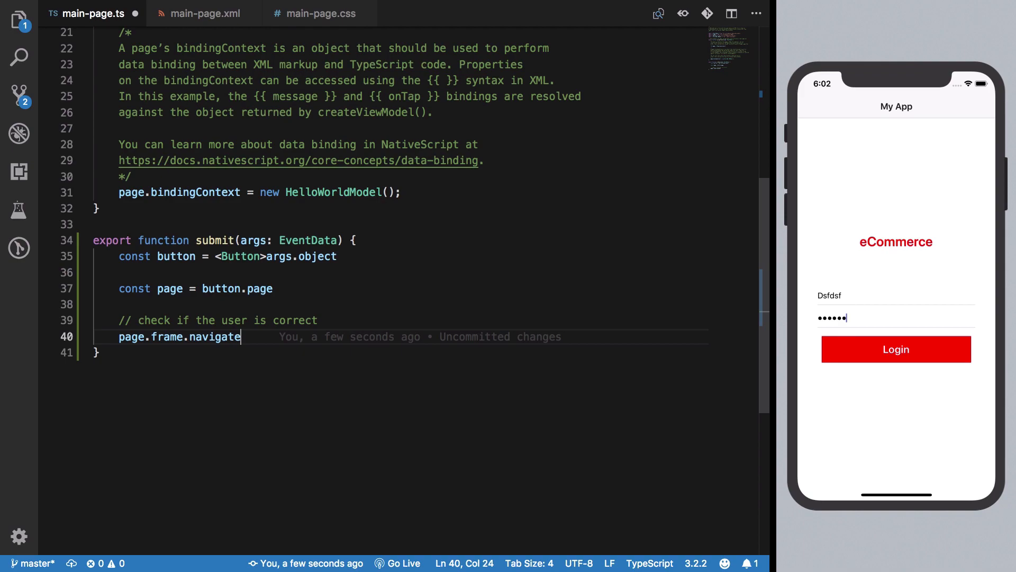
mouse_move(220, 337)
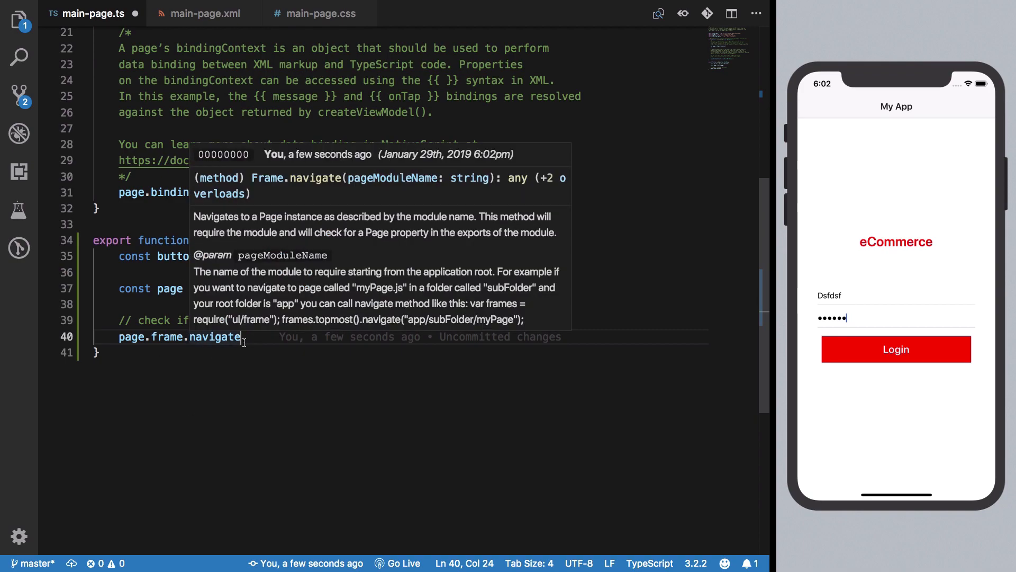